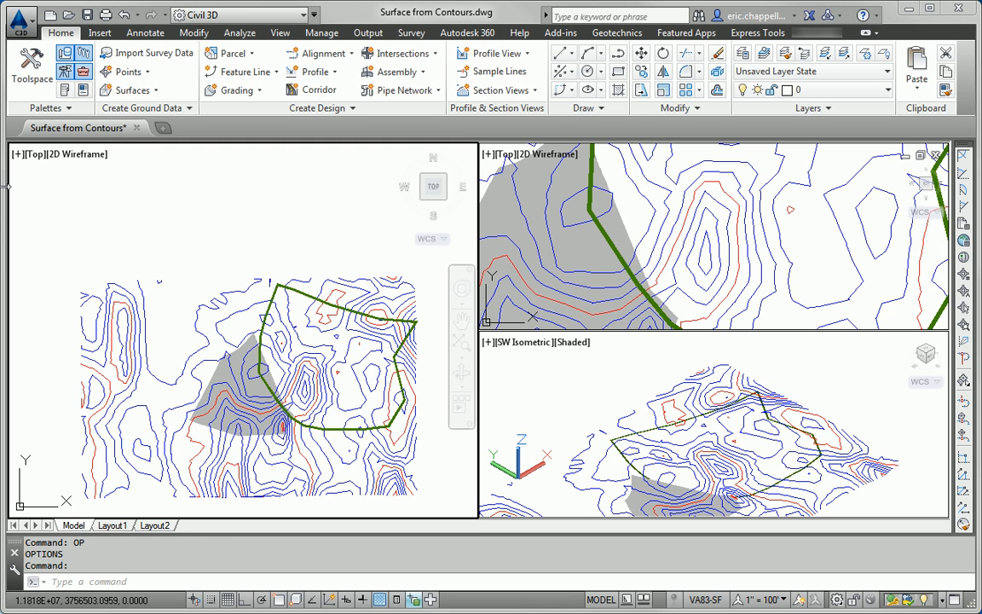
- Create a TIN surface named 'EG From Contours' with the C-Existing Contours (5') style
{"action": "left_click", "coordinate": [31, 70]}
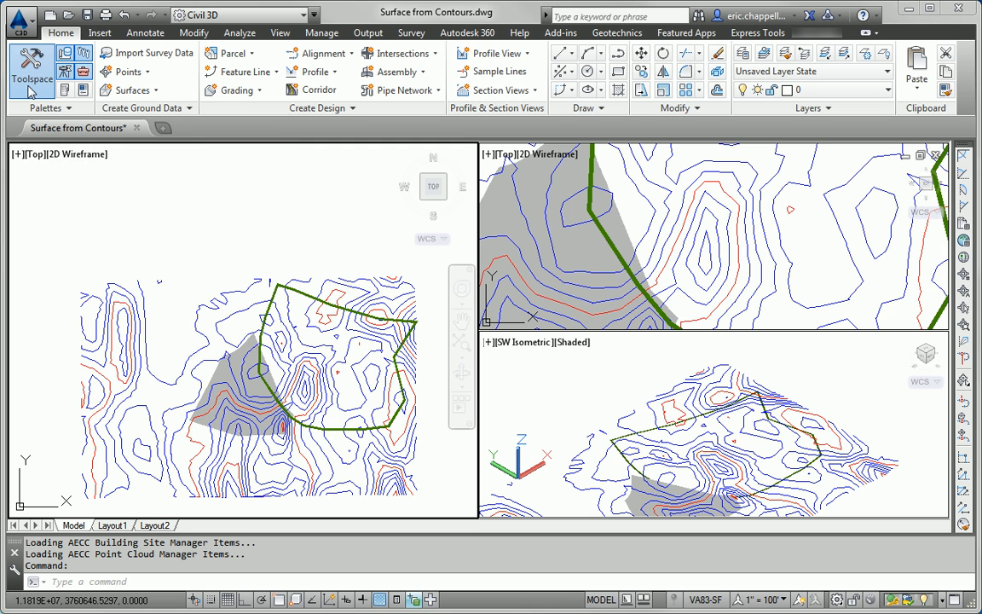
{"action": "left_click", "coordinate": [31, 78]}
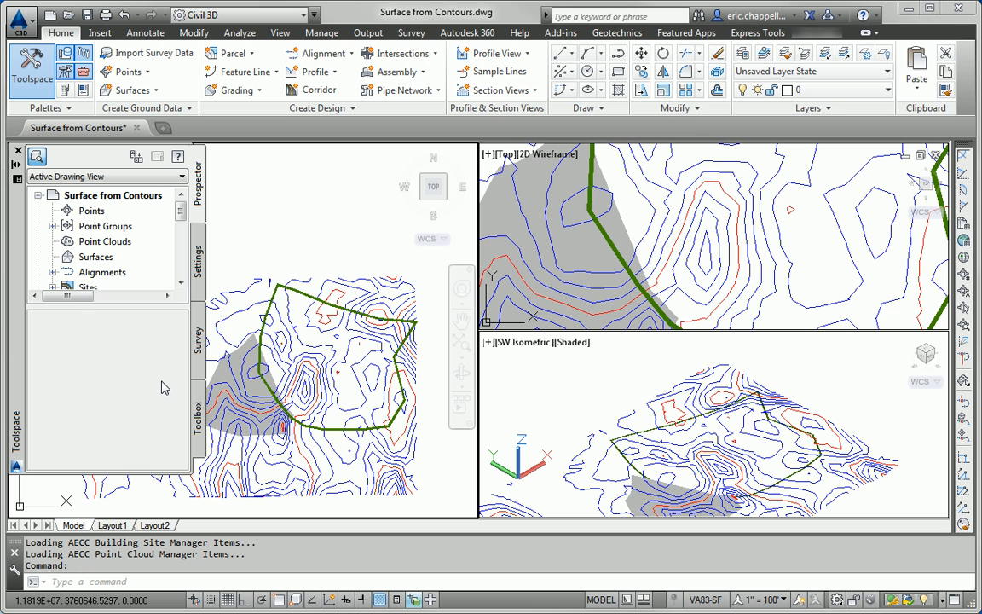
{"action": "right_click", "coordinate": [95, 256]}
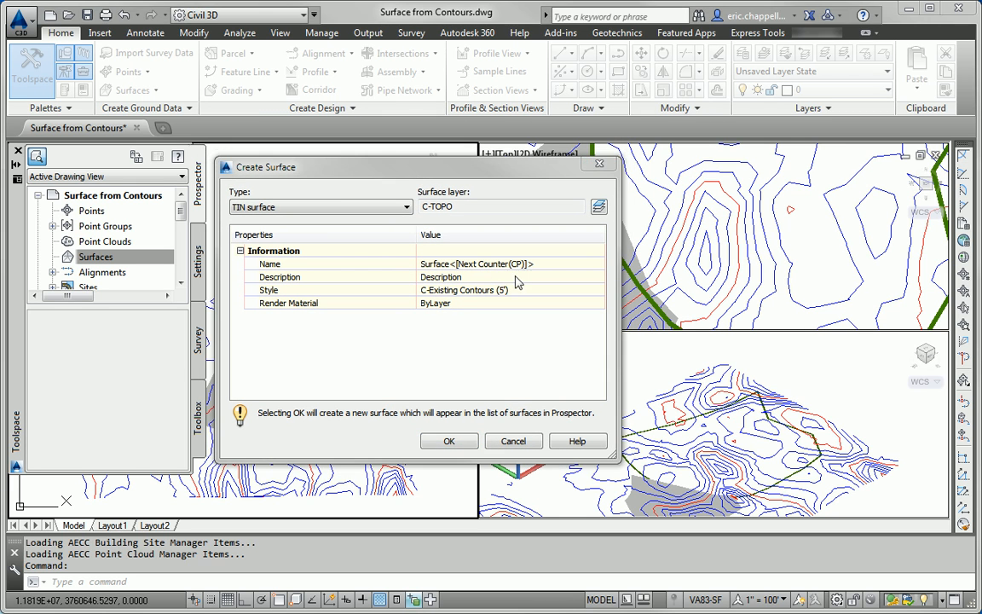
{"action": "type", "text": "EG From Contours"}
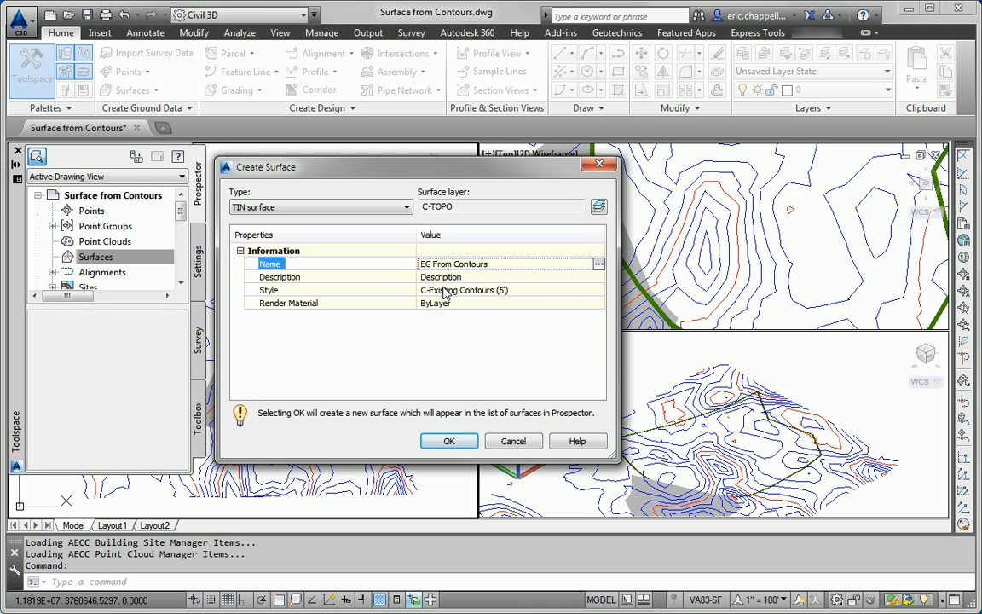
{"action": "mouse_move", "coordinate": [476, 297]}
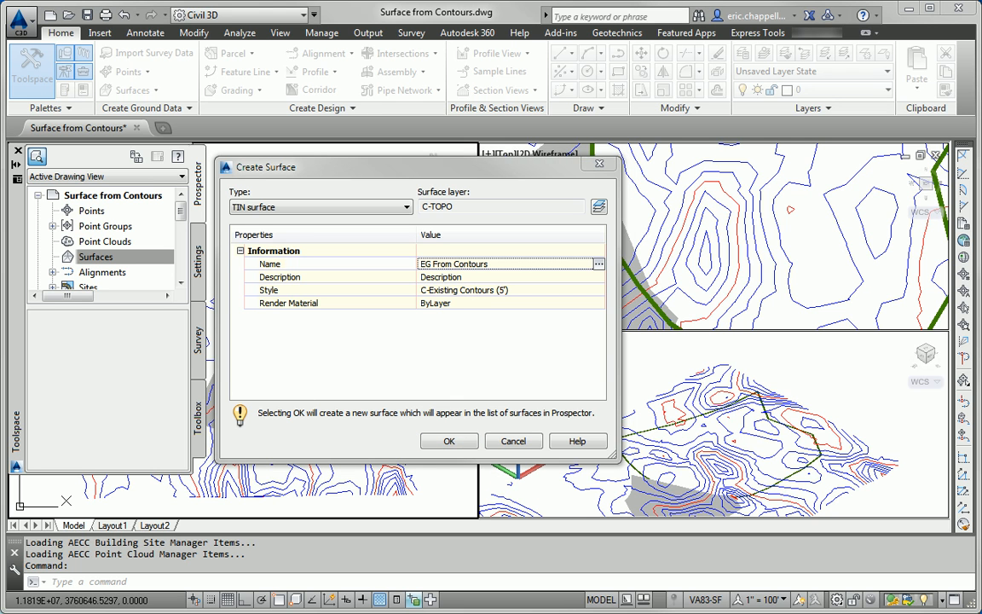
{"action": "left_click", "coordinate": [449, 440]}
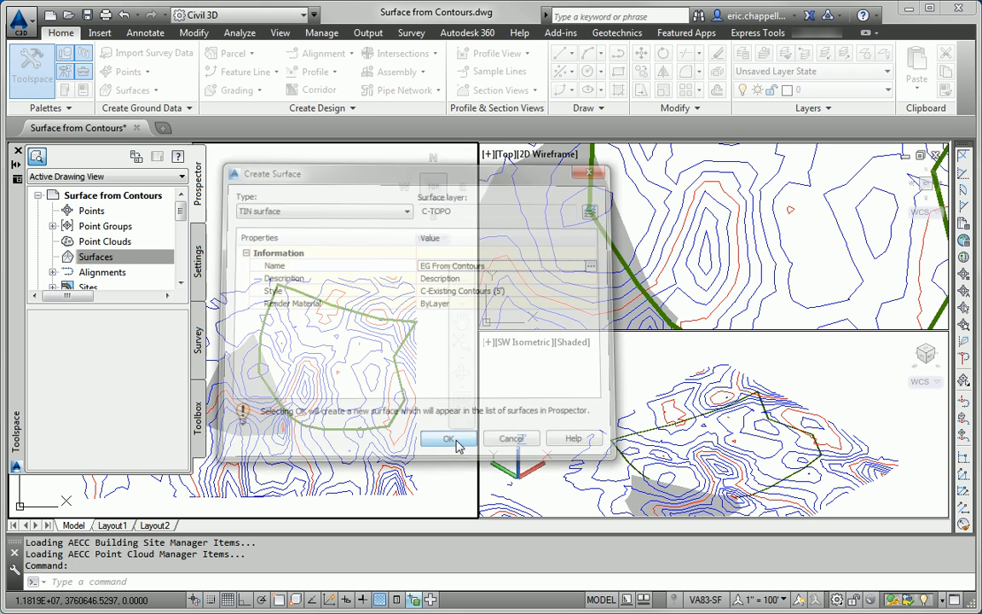
- Add contour data to the EG From Contours definition, accepting the default weeding settings
{"action": "left_click", "coordinate": [450, 437]}
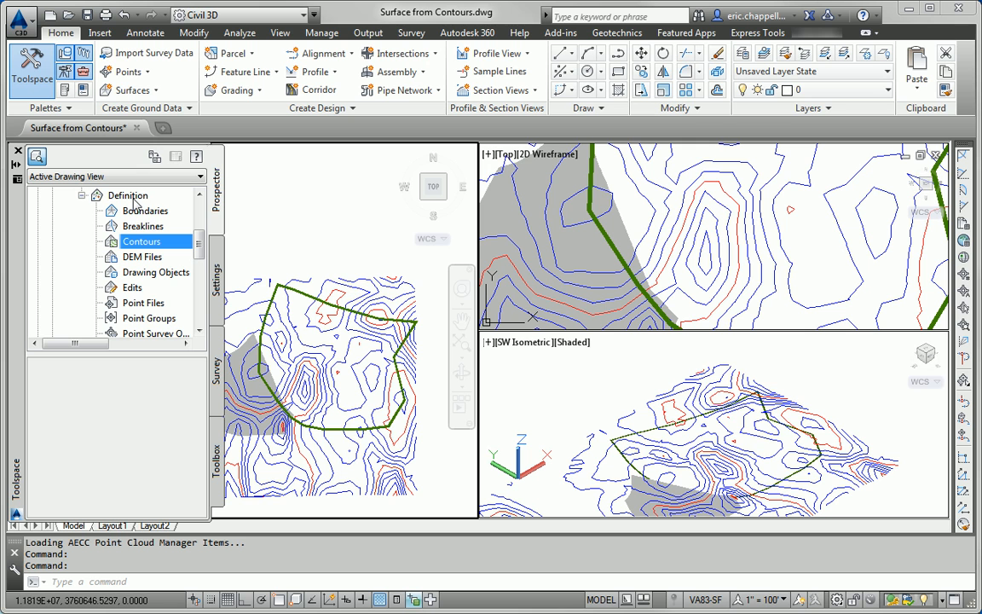
{"action": "right_click", "coordinate": [141, 242]}
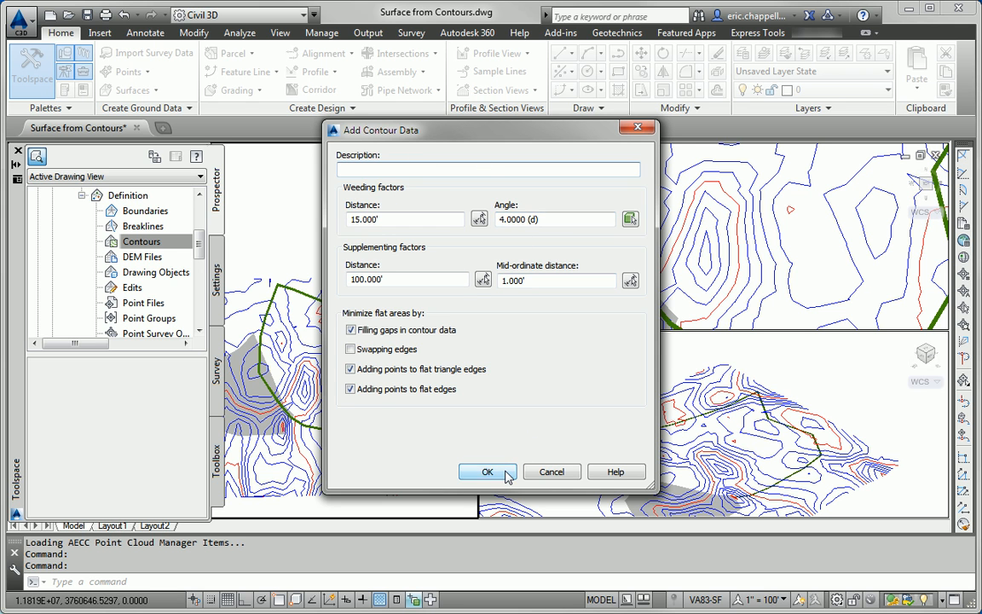
{"action": "left_click", "coordinate": [487, 471]}
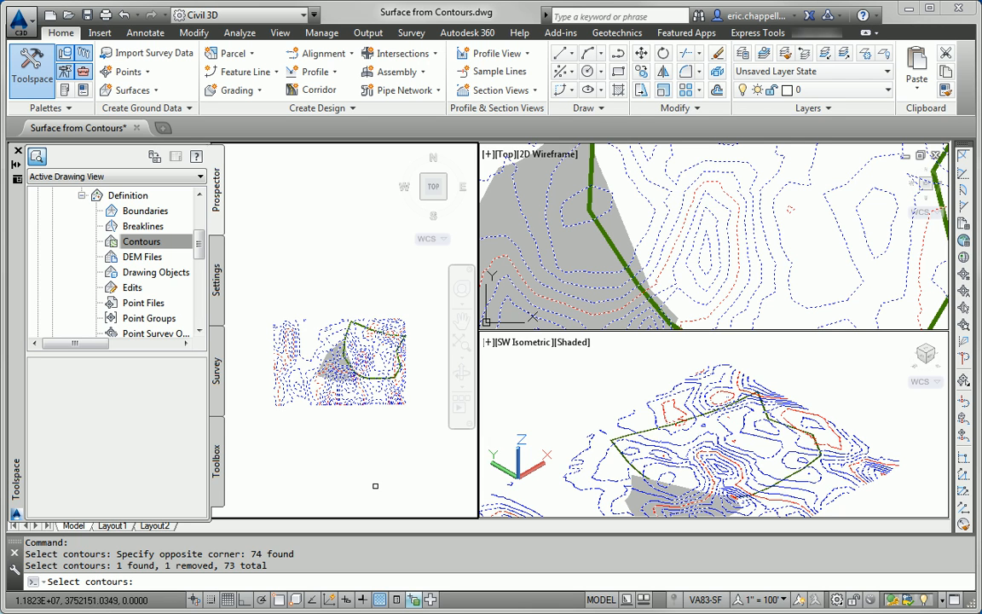
{"action": "mouse_move", "coordinate": [375, 486]}
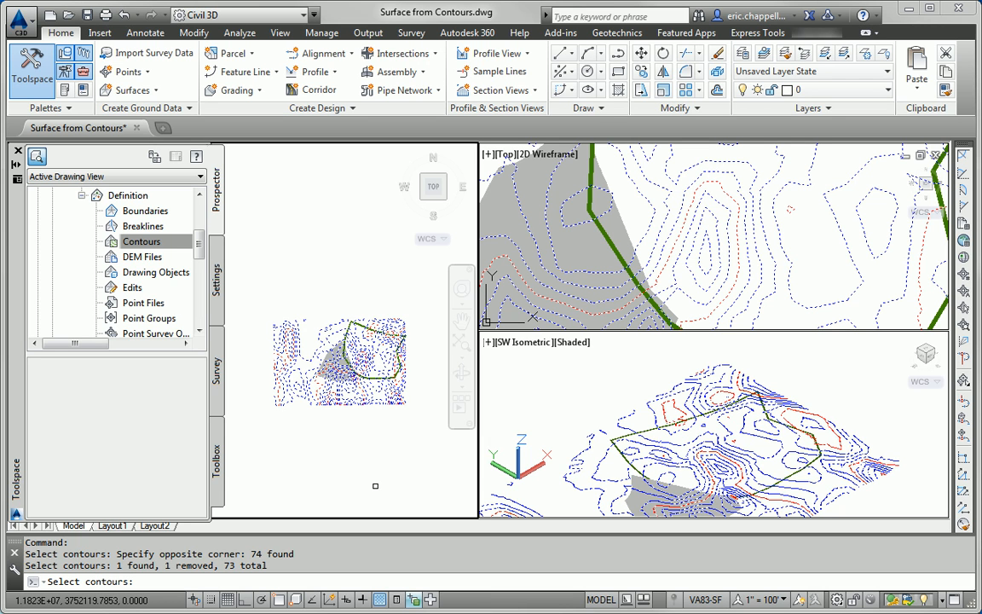
{"action": "mouse_move", "coordinate": [340, 439]}
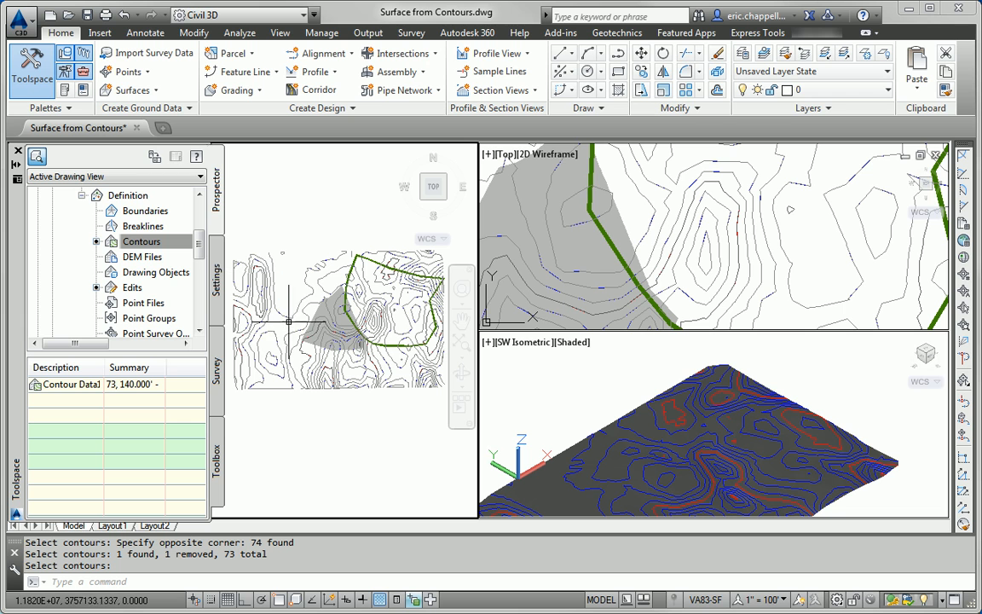
{"action": "mouse_move", "coordinate": [613, 404]}
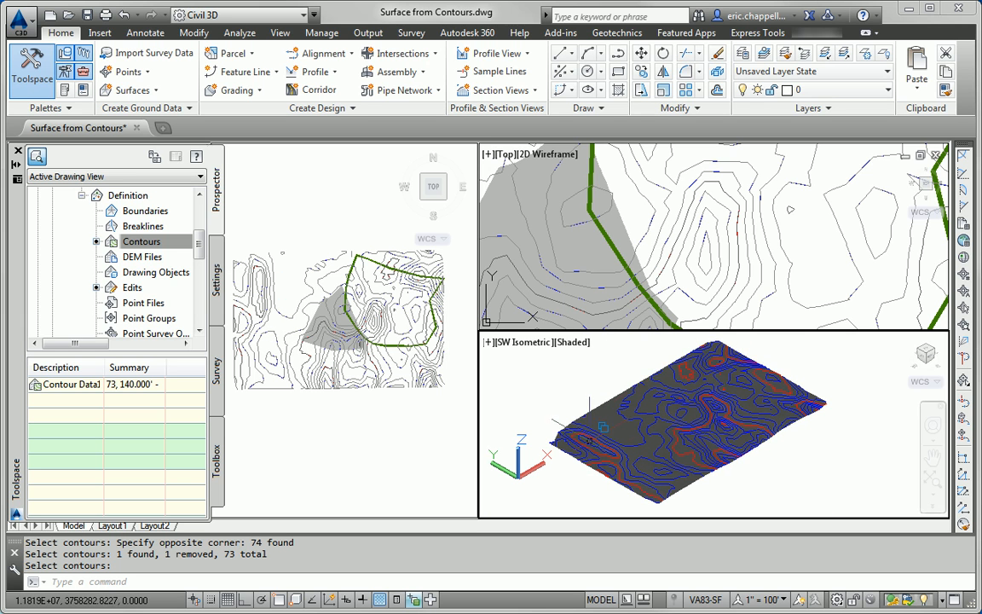
{"action": "mouse_move", "coordinate": [741, 440]}
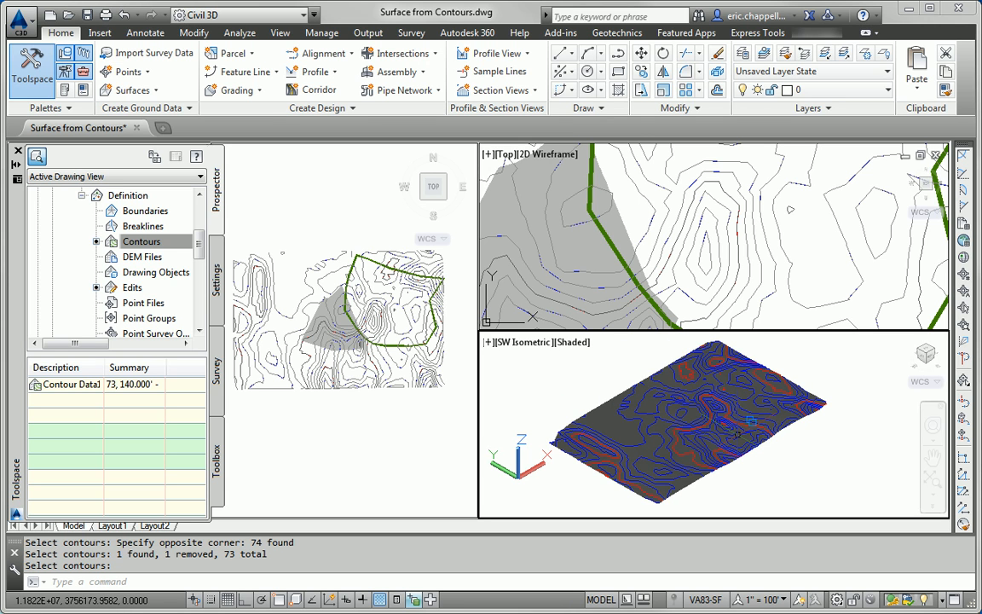
{"action": "mouse_move", "coordinate": [738, 433]}
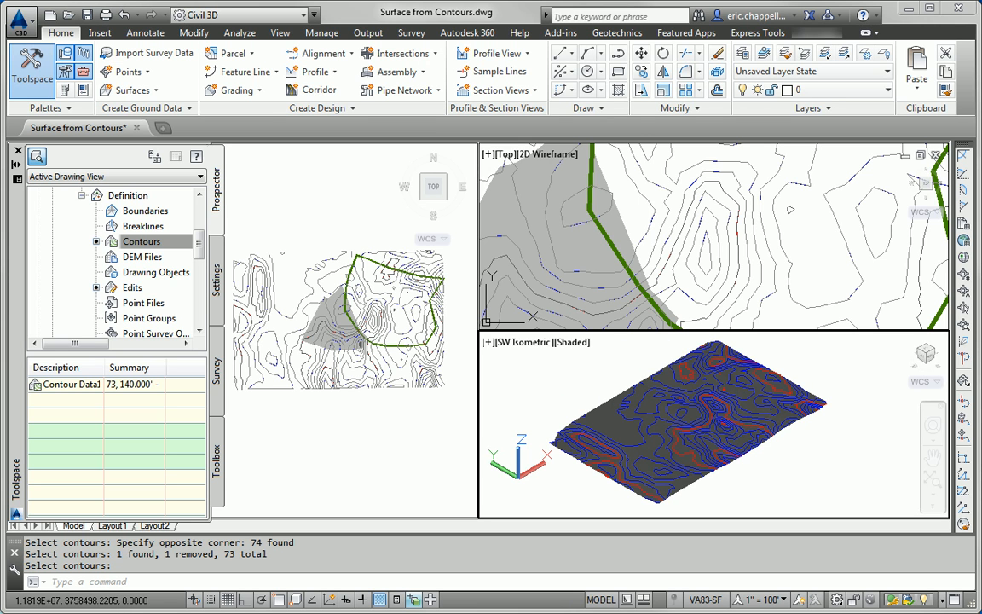
{"action": "mouse_move", "coordinate": [639, 277]}
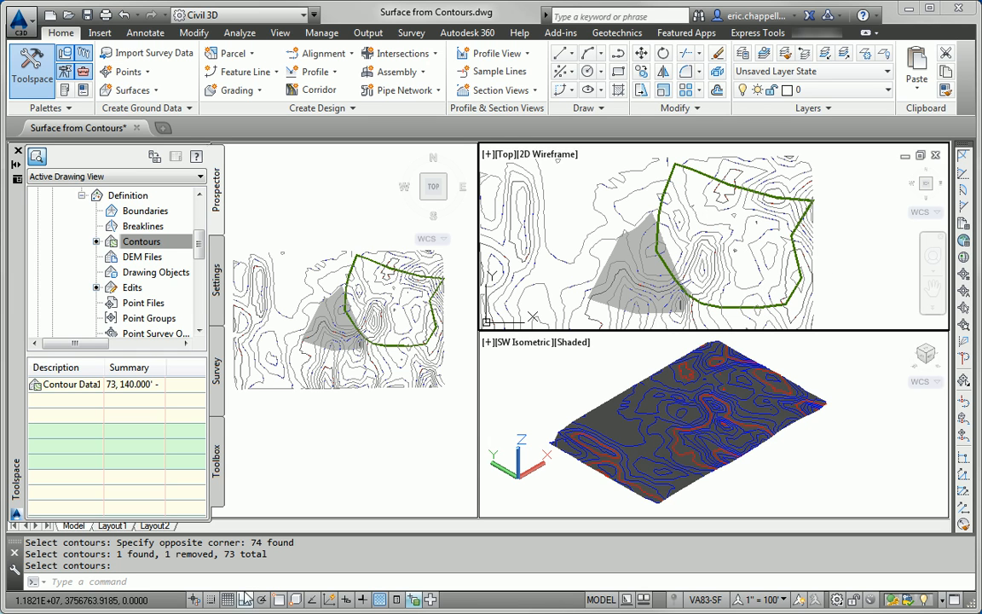
{"action": "mouse_move", "coordinate": [737, 237]}
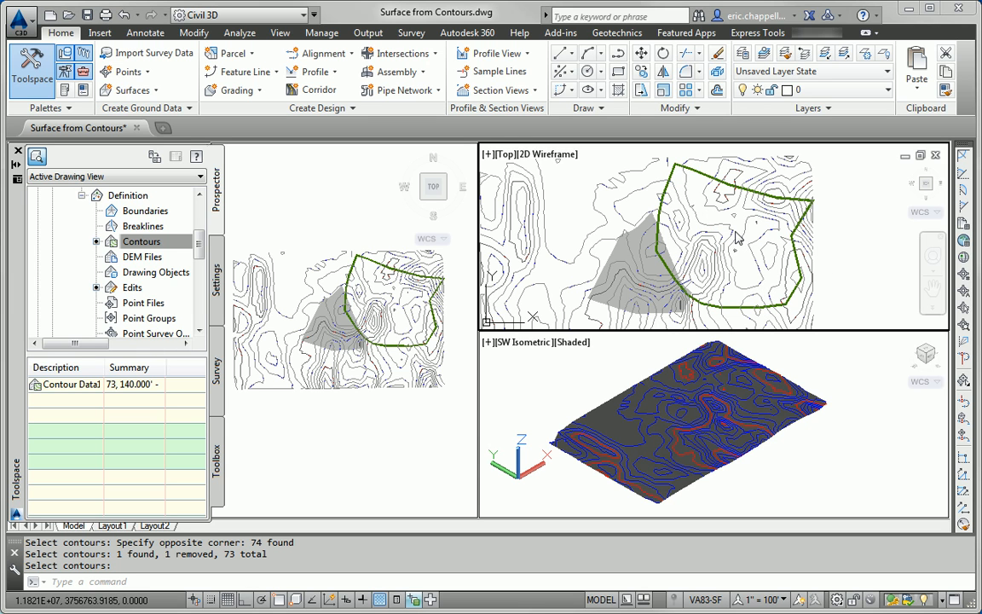
{"action": "mouse_move", "coordinate": [794, 294]}
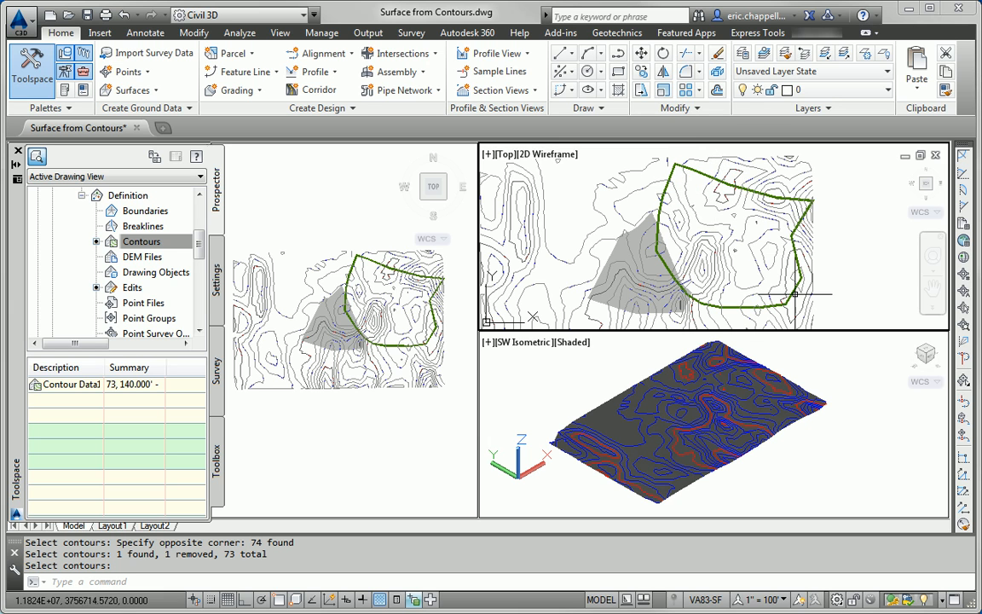
{"action": "mouse_move", "coordinate": [722, 229]}
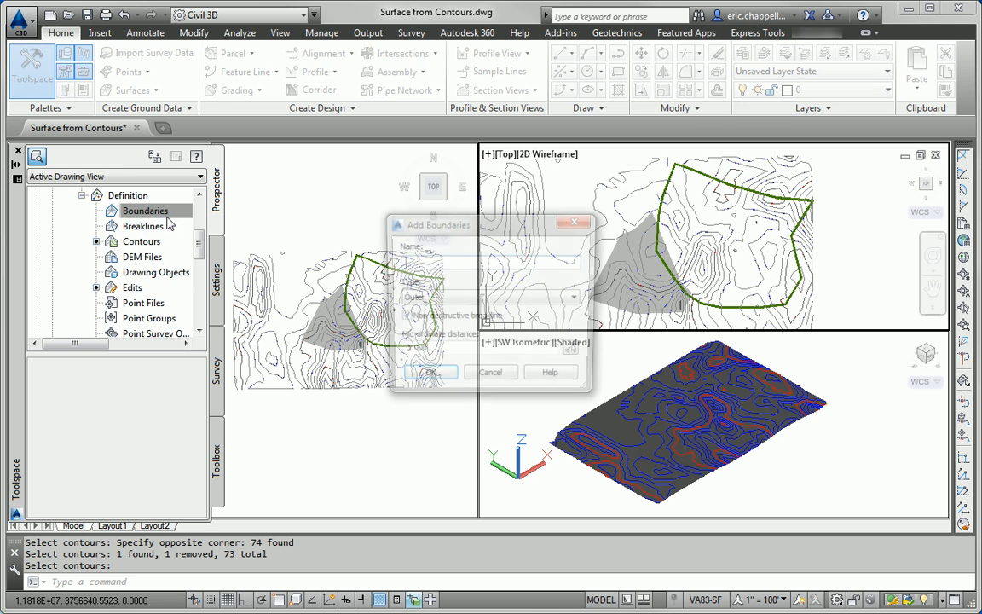
- Add an Outer boundary, Boundary1, from the green polyline to the surface
{"action": "left_click", "coordinate": [577, 297]}
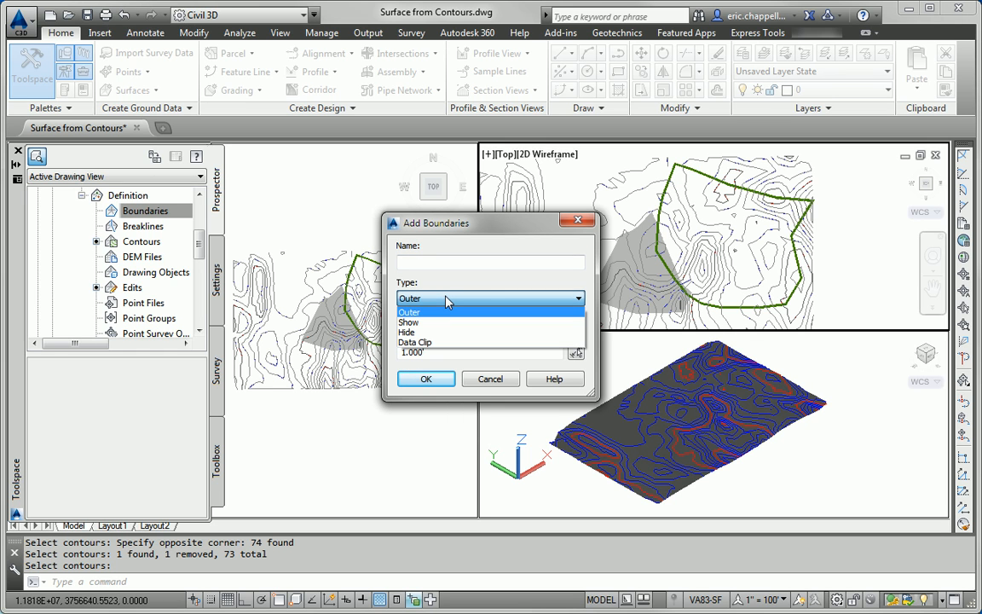
{"action": "left_click", "coordinate": [409, 297]}
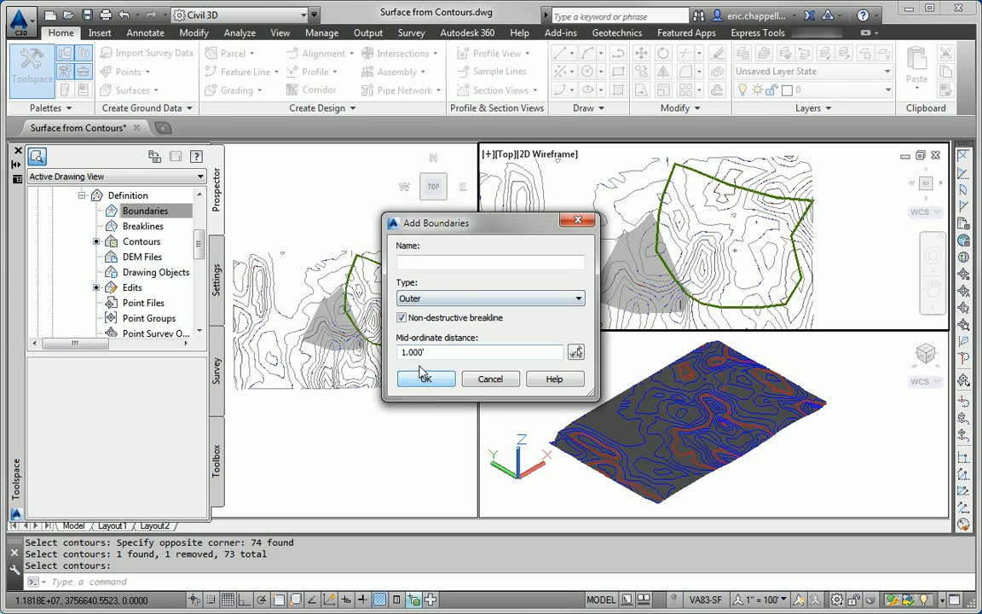
{"action": "left_click", "coordinate": [425, 378]}
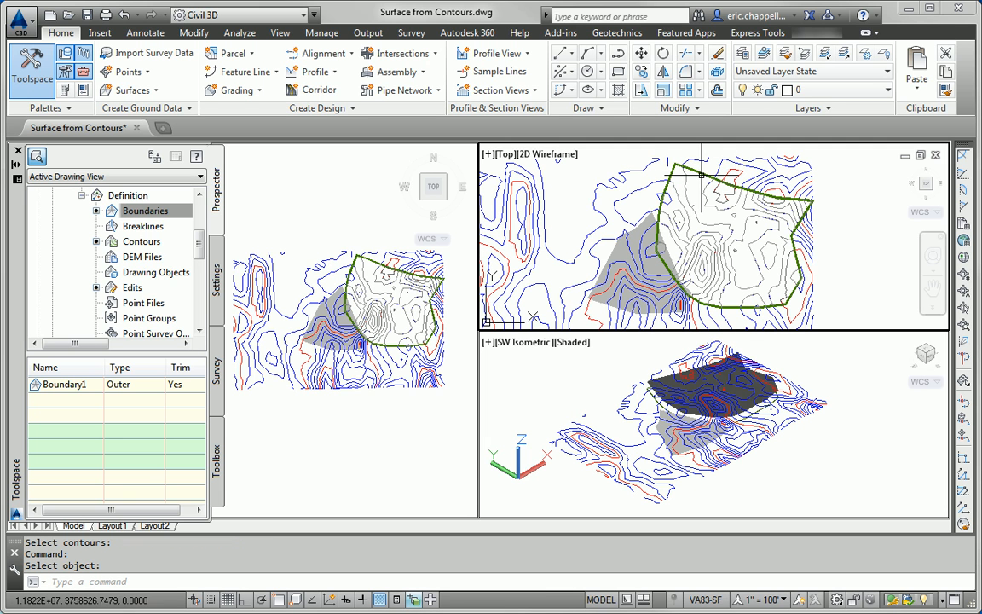
{"action": "mouse_move", "coordinate": [778, 271]}
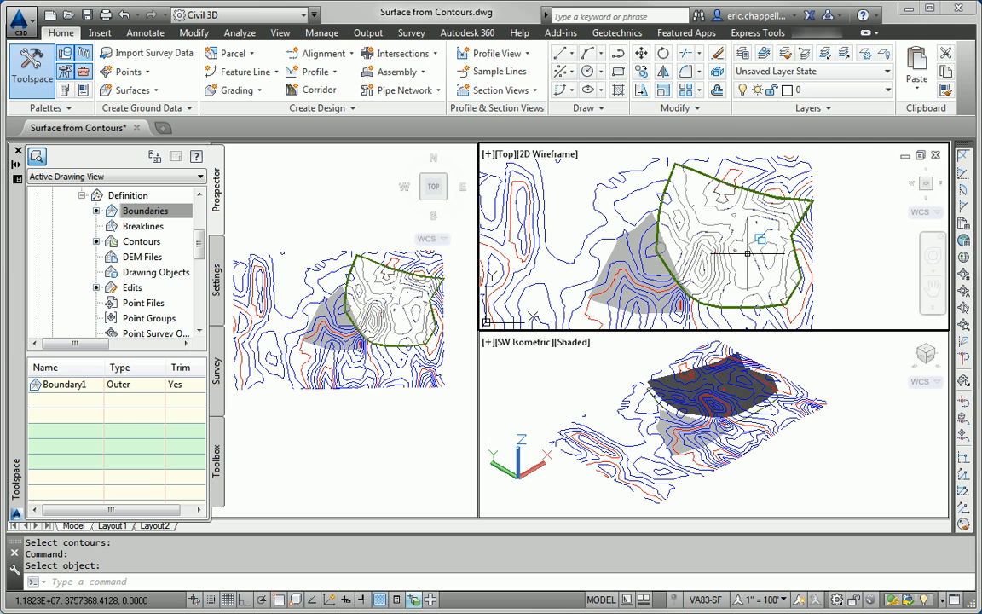
{"action": "mouse_move", "coordinate": [813, 468]}
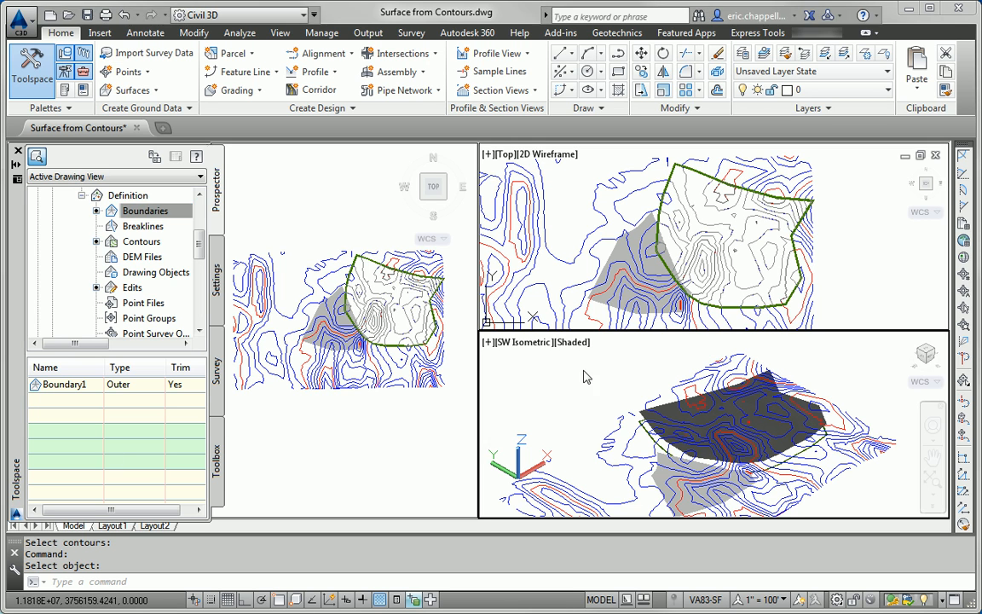
{"action": "mouse_move", "coordinate": [605, 345]}
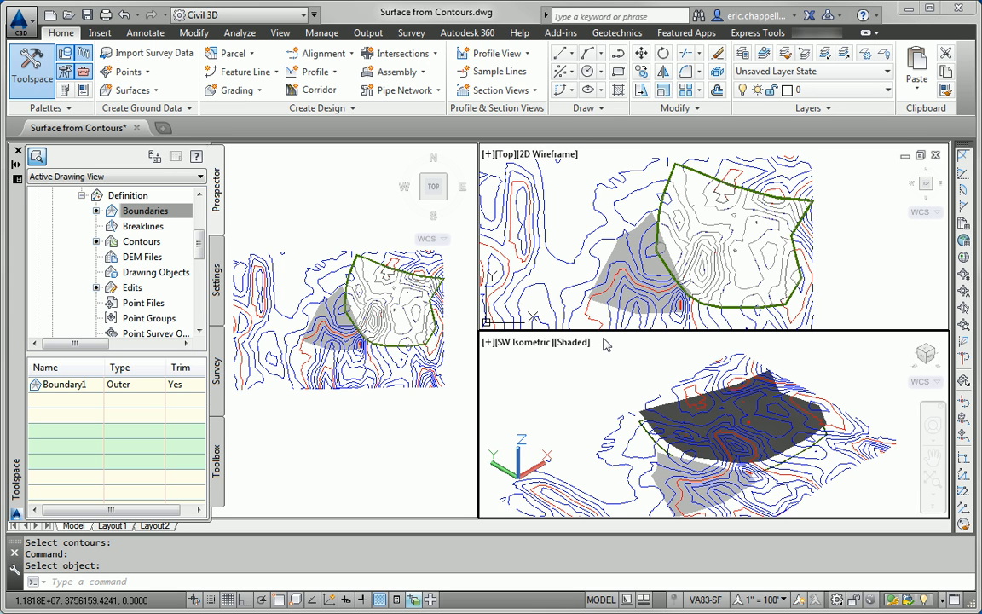
{"action": "mouse_move", "coordinate": [13, 580]}
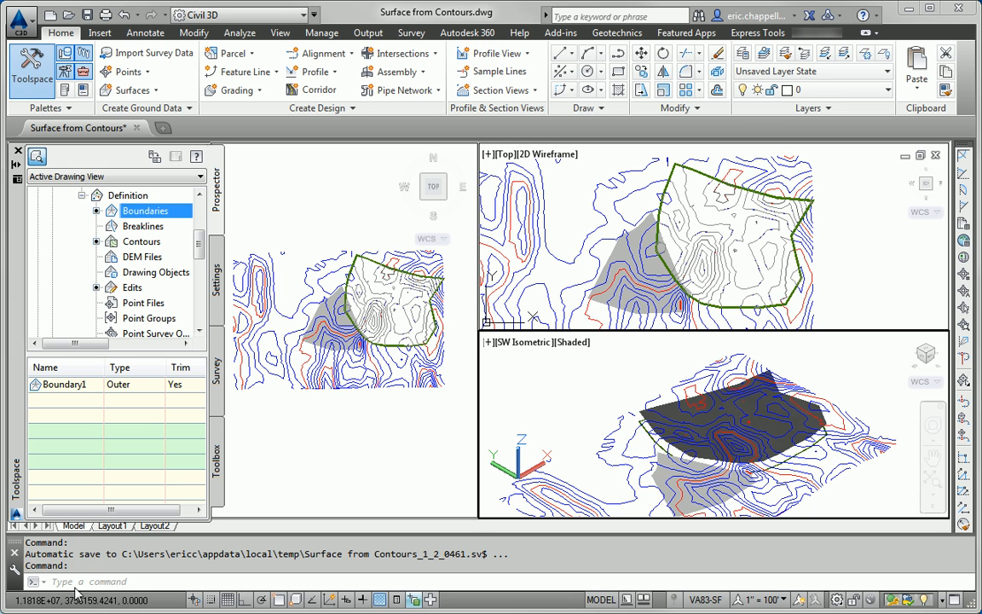
{"action": "mouse_move", "coordinate": [563, 179]}
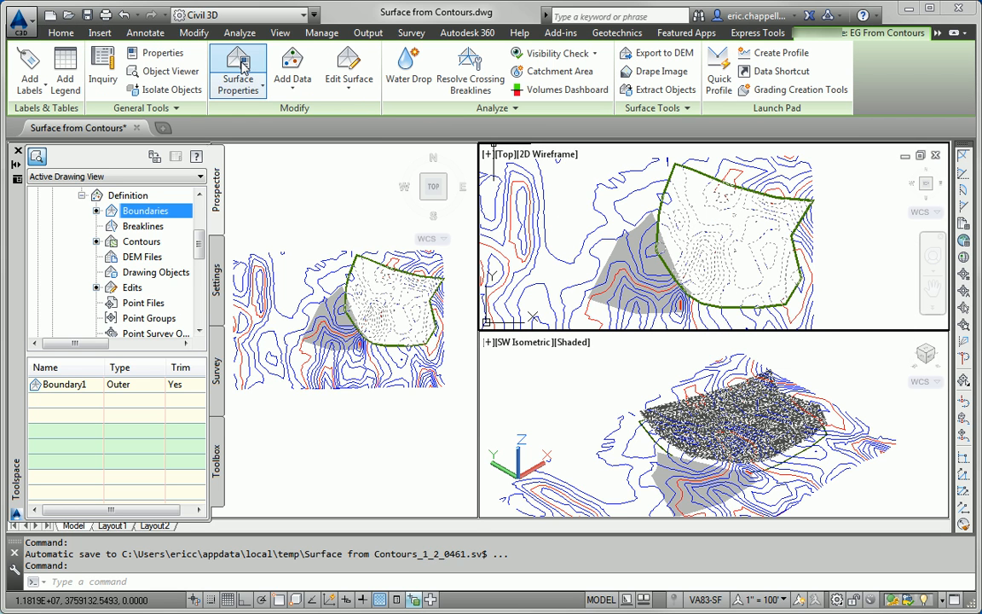
- Open EG From Contours properties, review statistics, and show the Analysis settings
{"action": "left_click", "coordinate": [237, 71]}
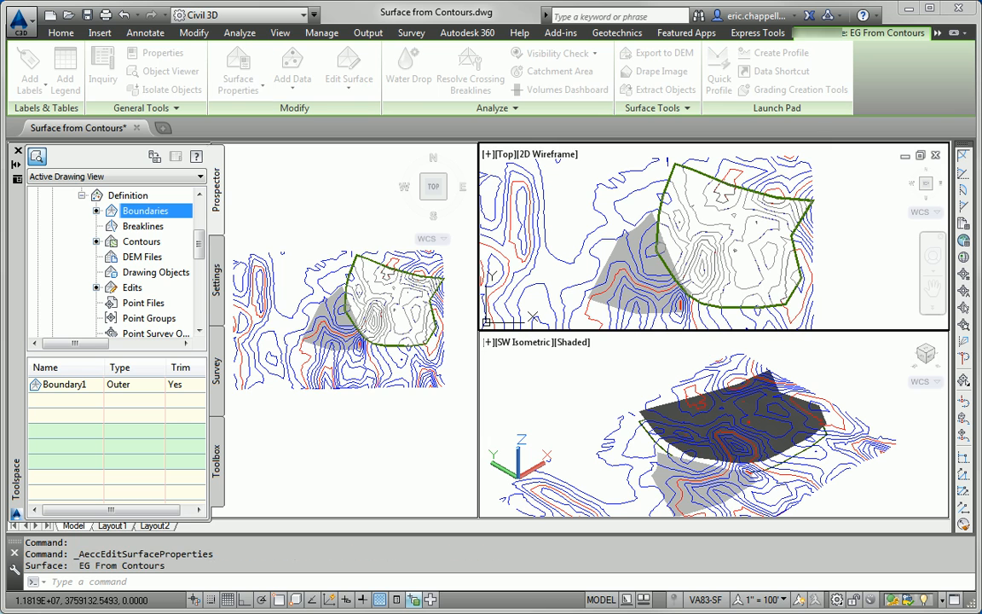
{"action": "left_click", "coordinate": [315, 104]}
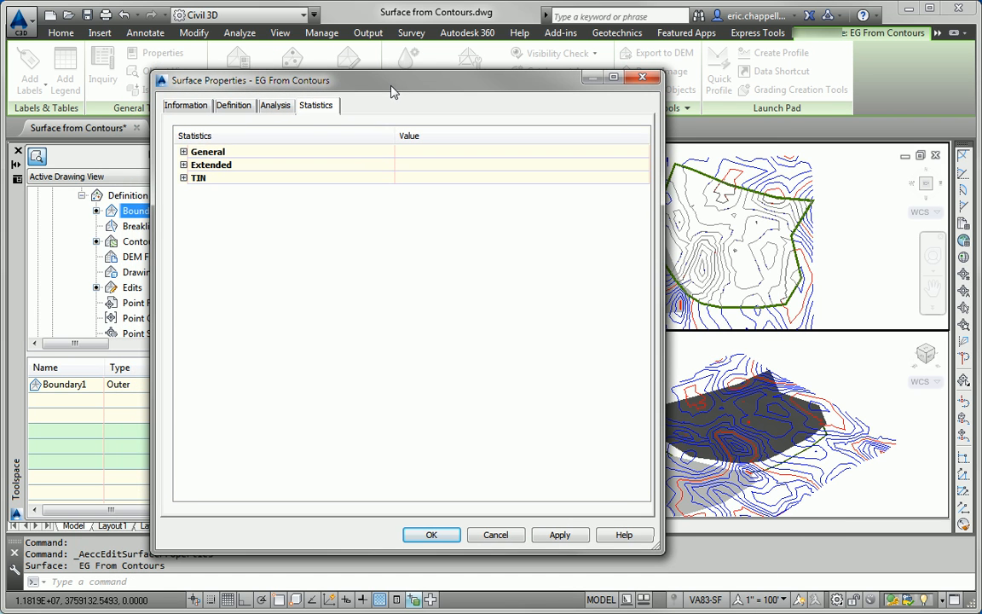
{"action": "mouse_move", "coordinate": [300, 162]}
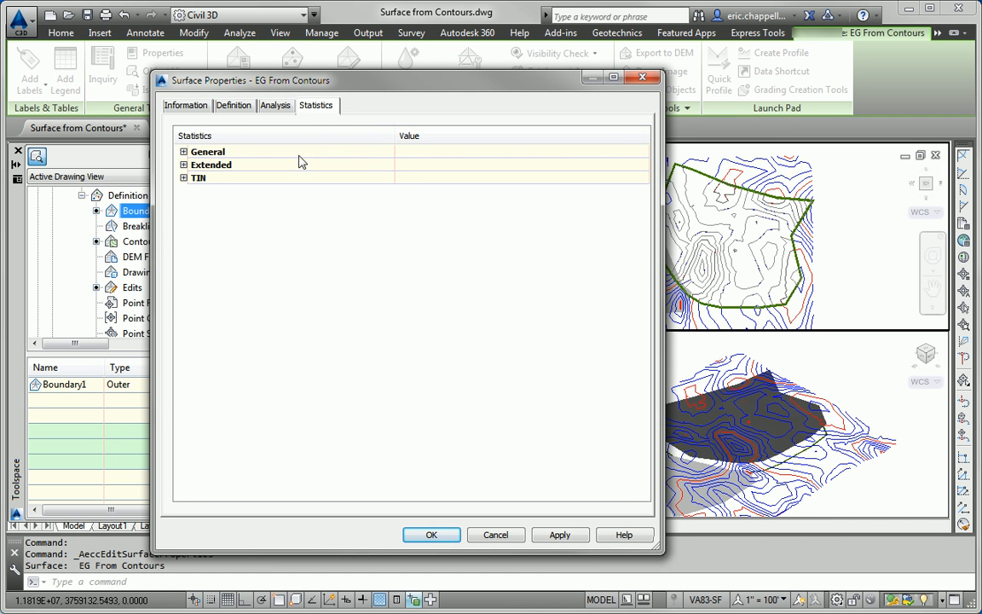
{"action": "left_click", "coordinate": [275, 105]}
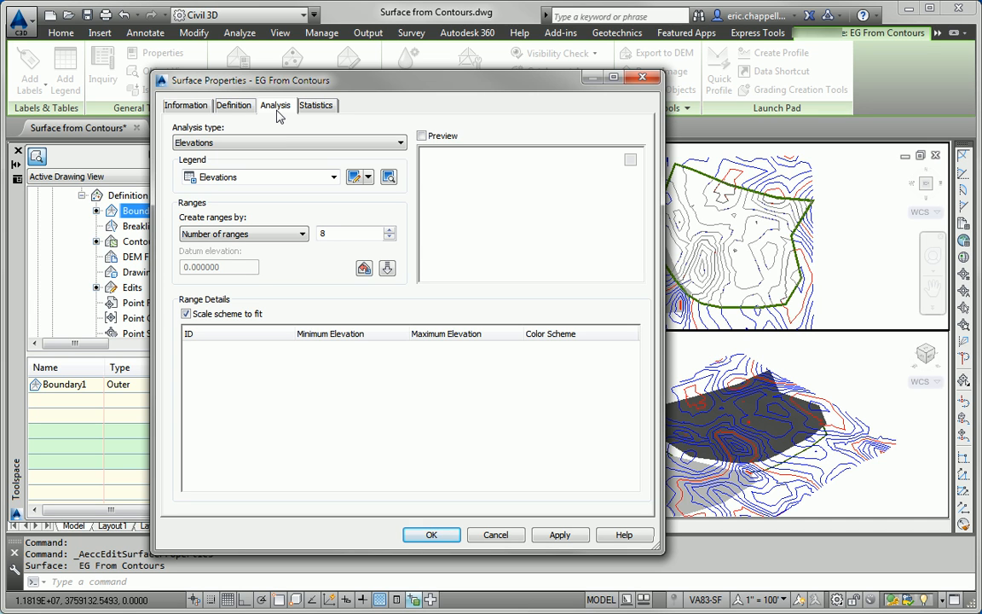
{"action": "mouse_move", "coordinate": [263, 141]}
{"action": "type", "text": "3"}
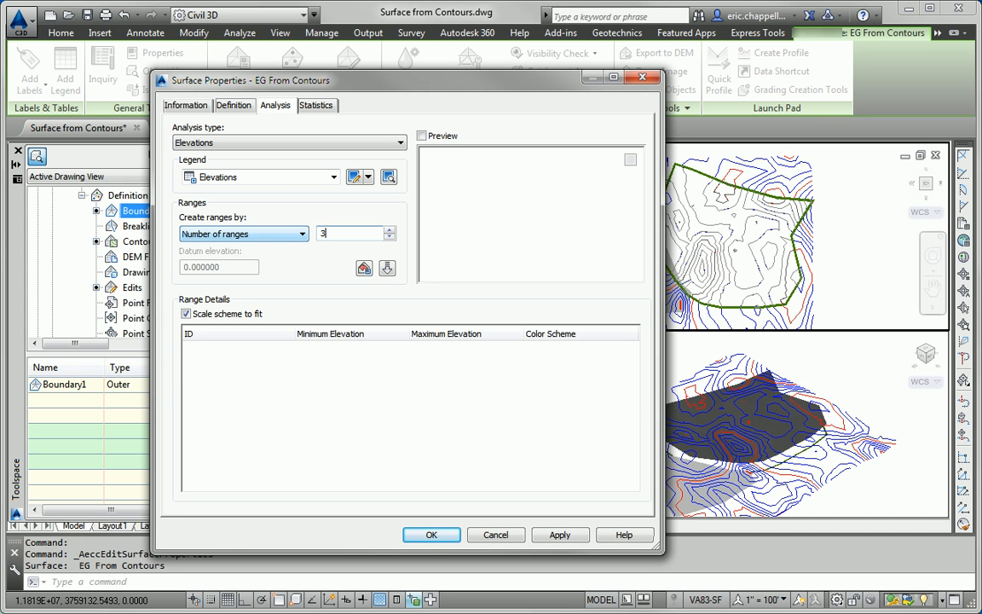
- Run the elevation analysis, coloring ranges green, yellow, red, and editing the top maximum elevation
{"action": "left_click", "coordinate": [387, 268]}
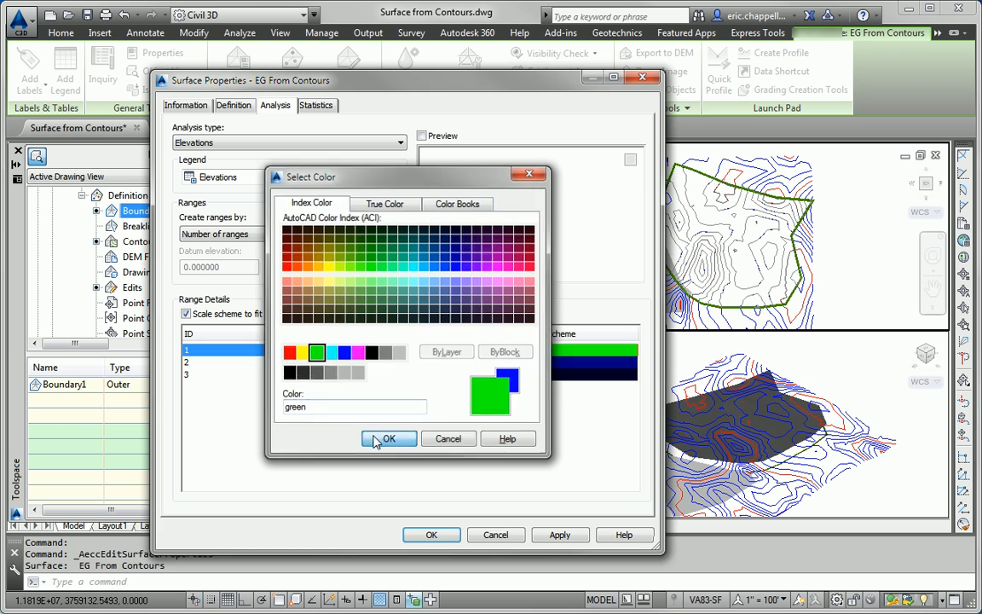
{"action": "left_click", "coordinate": [455, 248]}
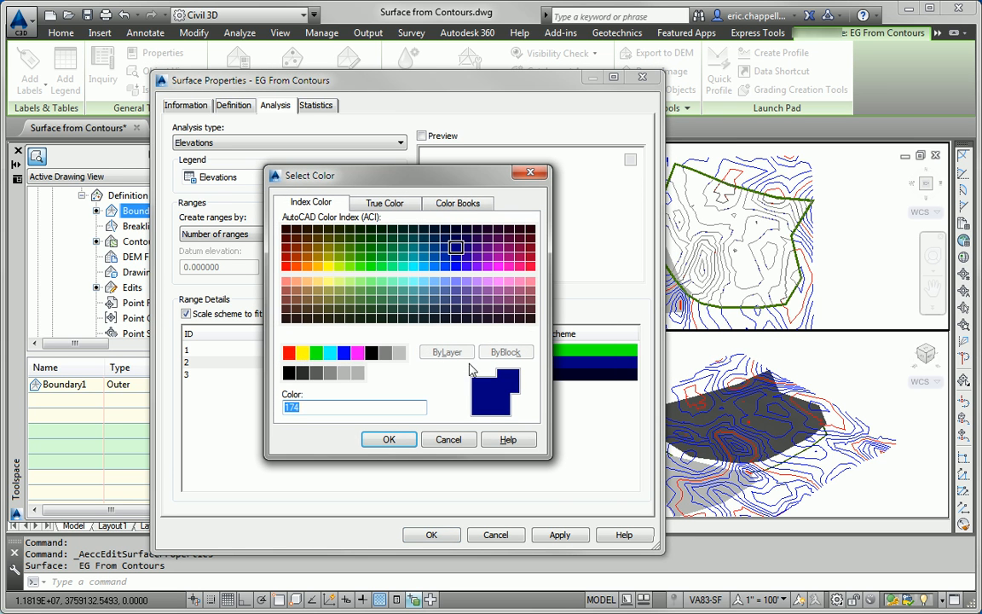
{"action": "left_click", "coordinate": [303, 352]}
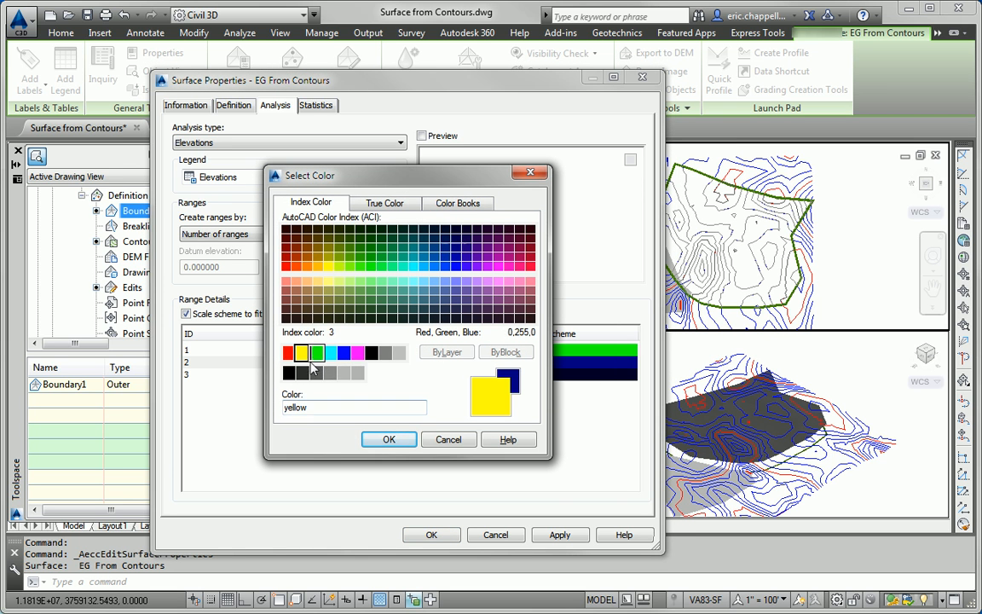
{"action": "left_click", "coordinate": [357, 372]}
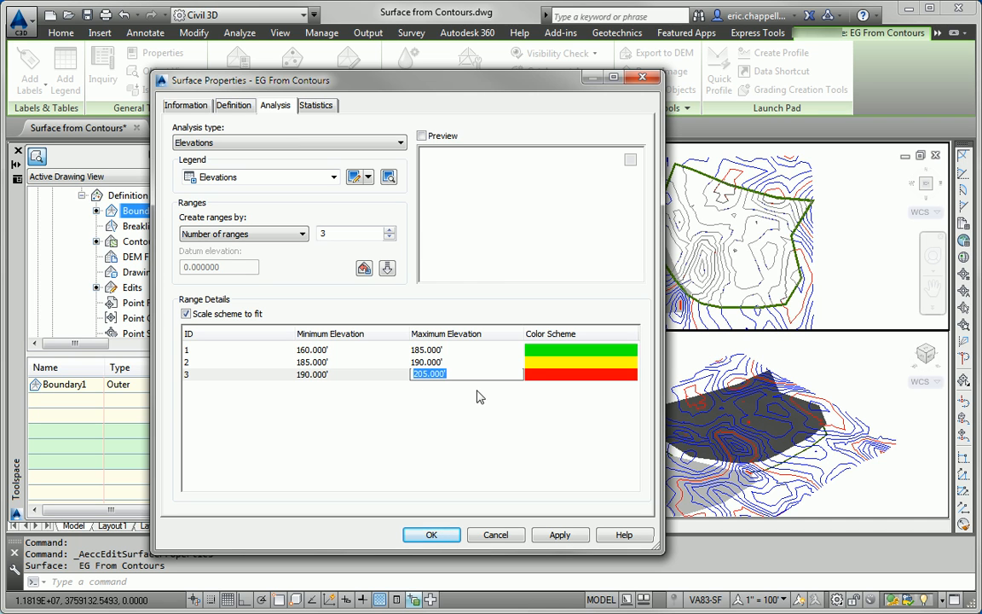
{"action": "left_click", "coordinate": [486, 404]}
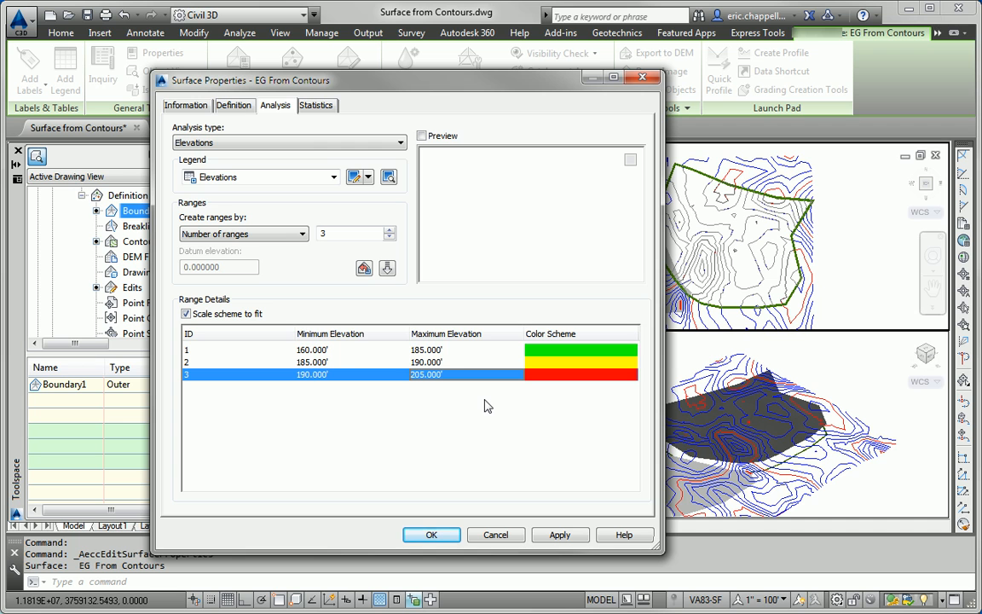
- Apply the Elevation Banding (3D) style and orbit the 3D view to inspect the bands
{"action": "left_click", "coordinate": [185, 105]}
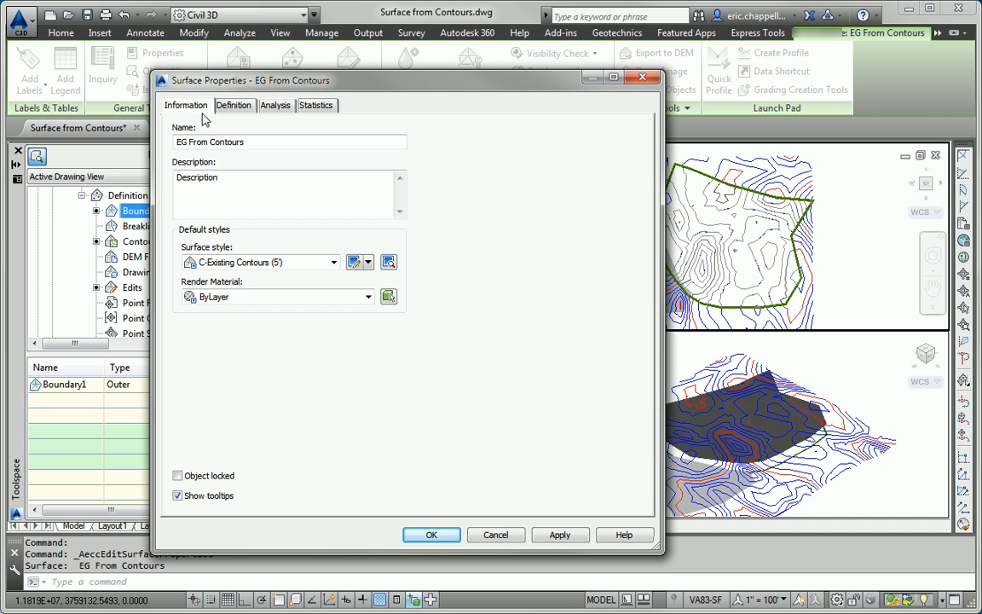
{"action": "mouse_move", "coordinate": [367, 353]}
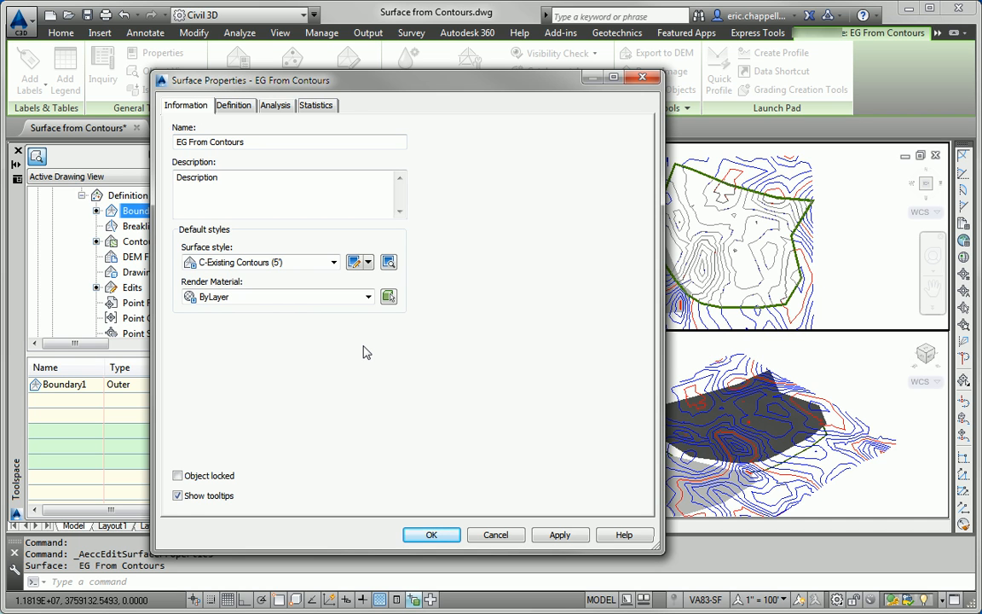
{"action": "left_click", "coordinate": [333, 262]}
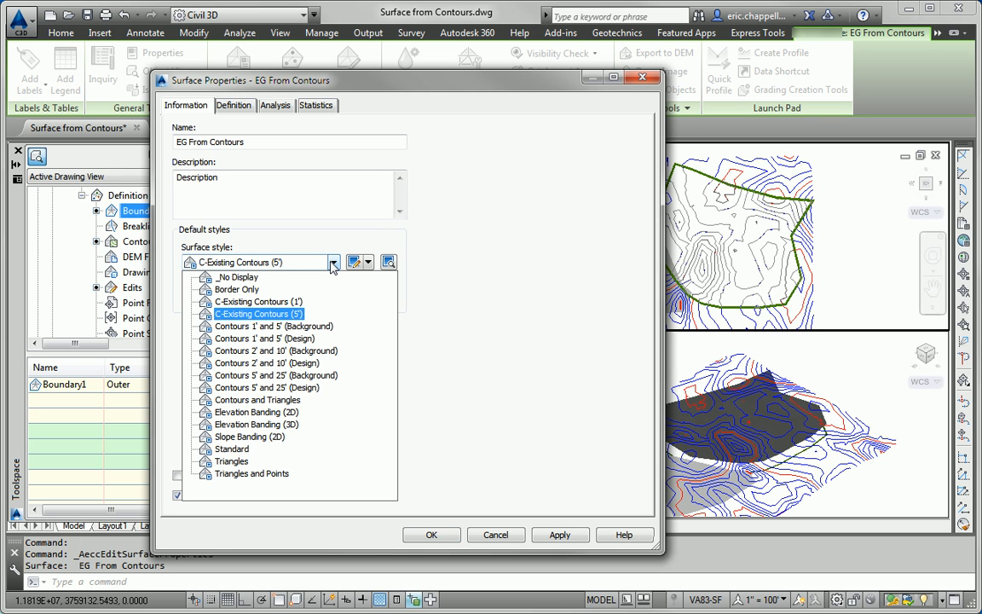
{"action": "left_click", "coordinate": [256, 424]}
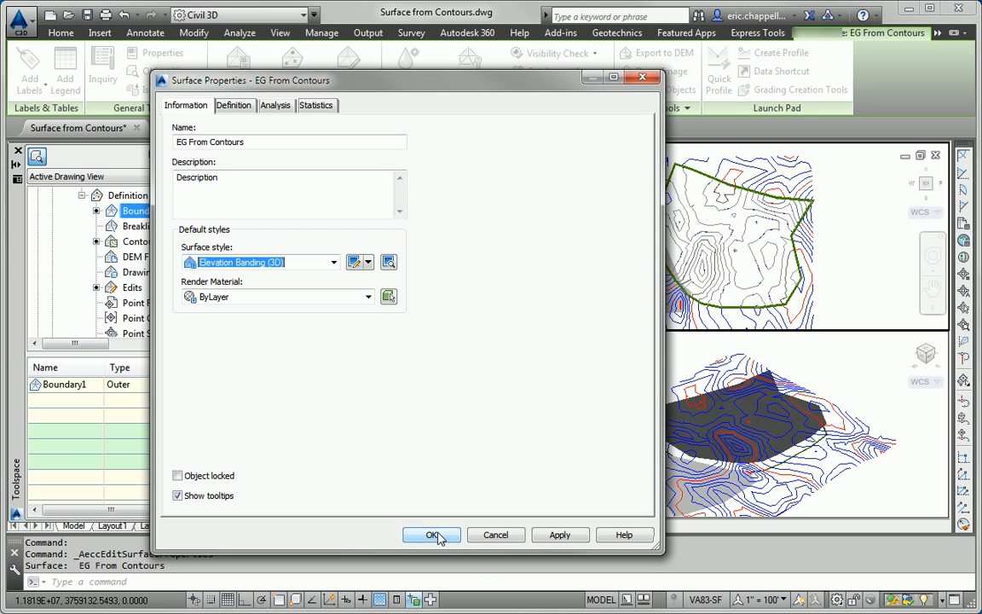
{"action": "left_click", "coordinate": [431, 534]}
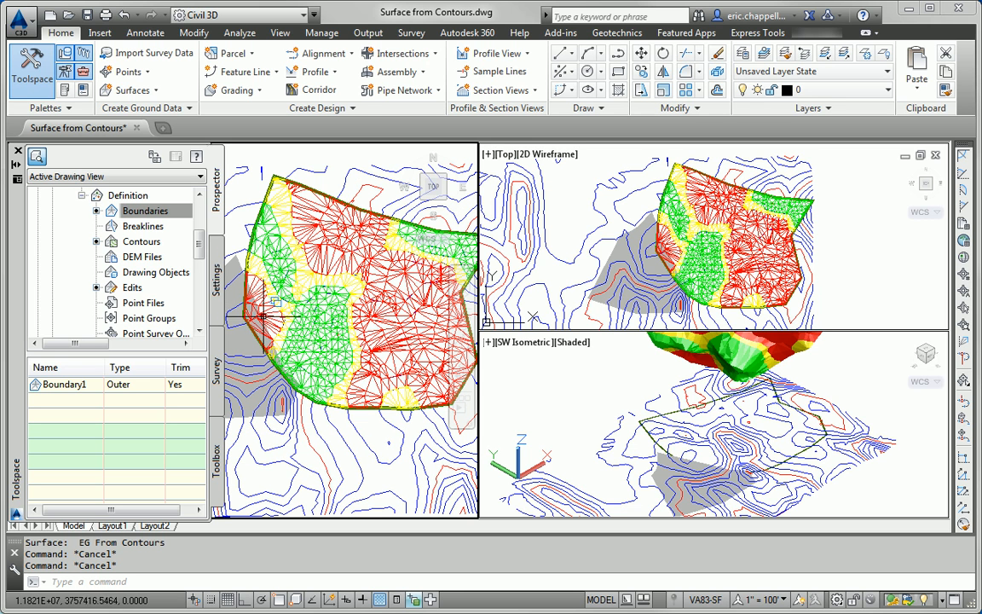
{"action": "mouse_move", "coordinate": [260, 307]}
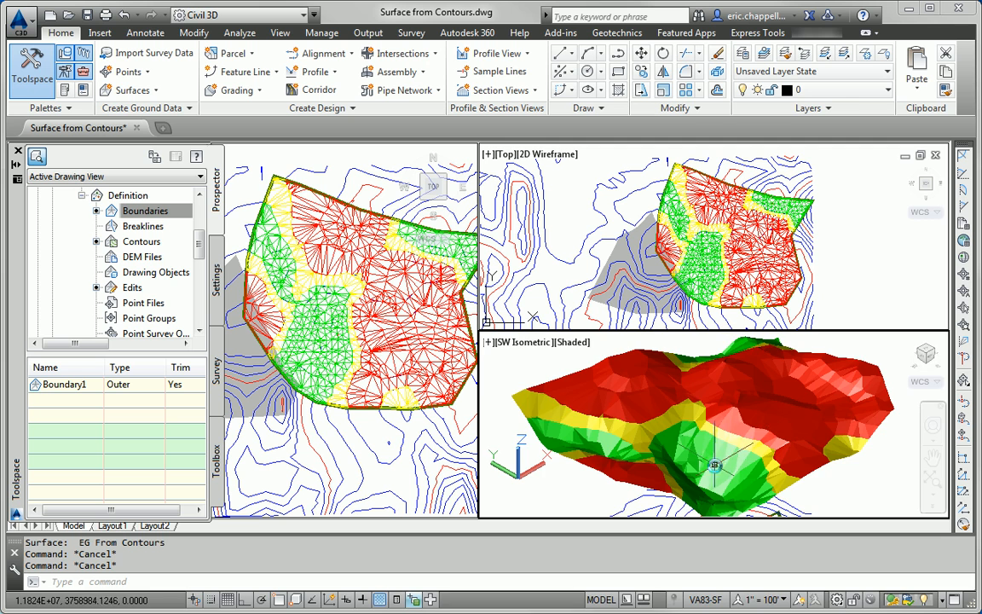
{"action": "left_click_drag", "start_coordinate": [716, 426], "coordinate": [716, 461]}
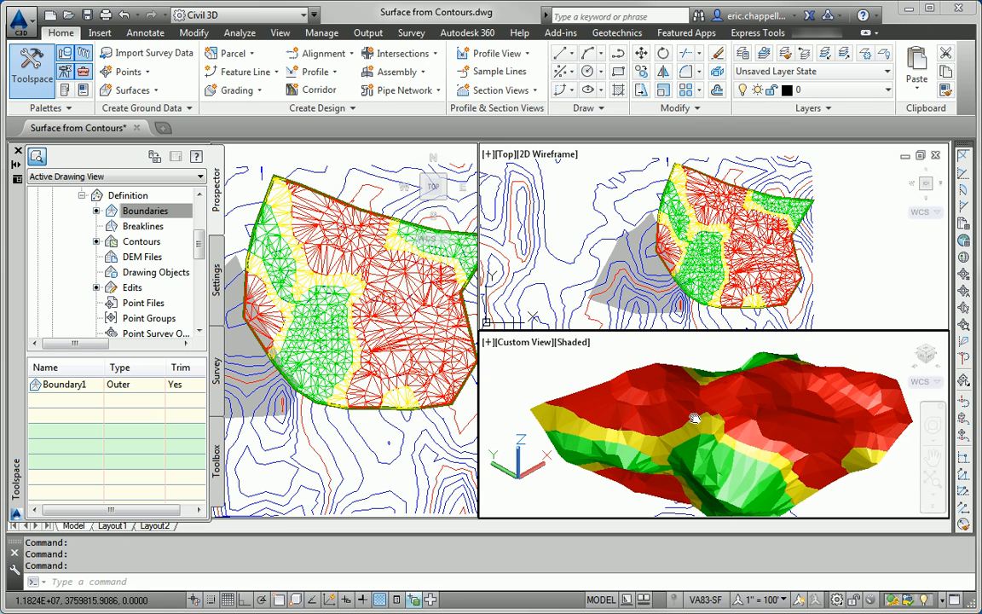
{"action": "mouse_move", "coordinate": [689, 411]}
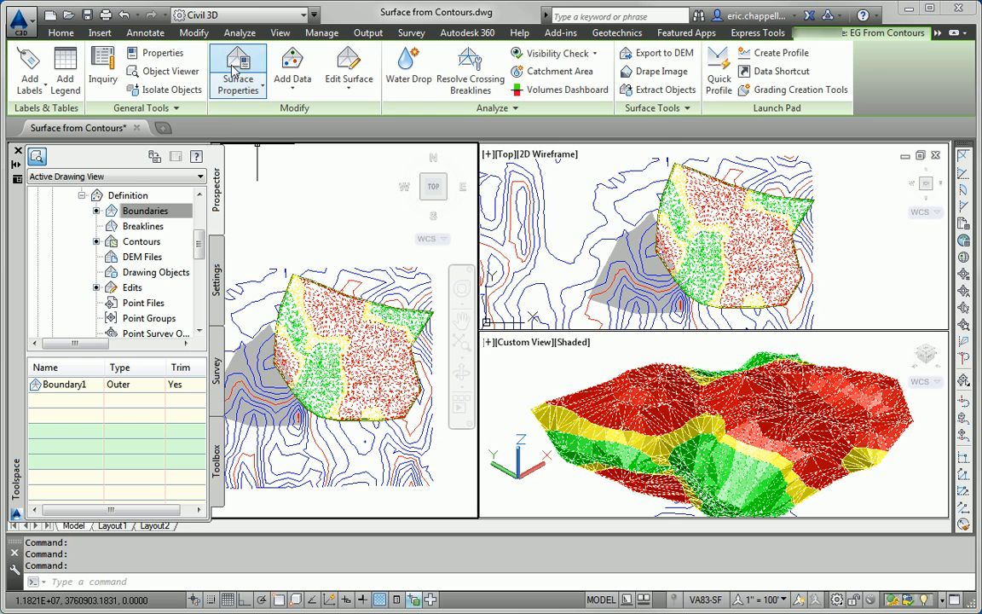
- Restore the C-Existing Contours (5') surface style in Surface Properties
{"action": "left_click", "coordinate": [238, 71]}
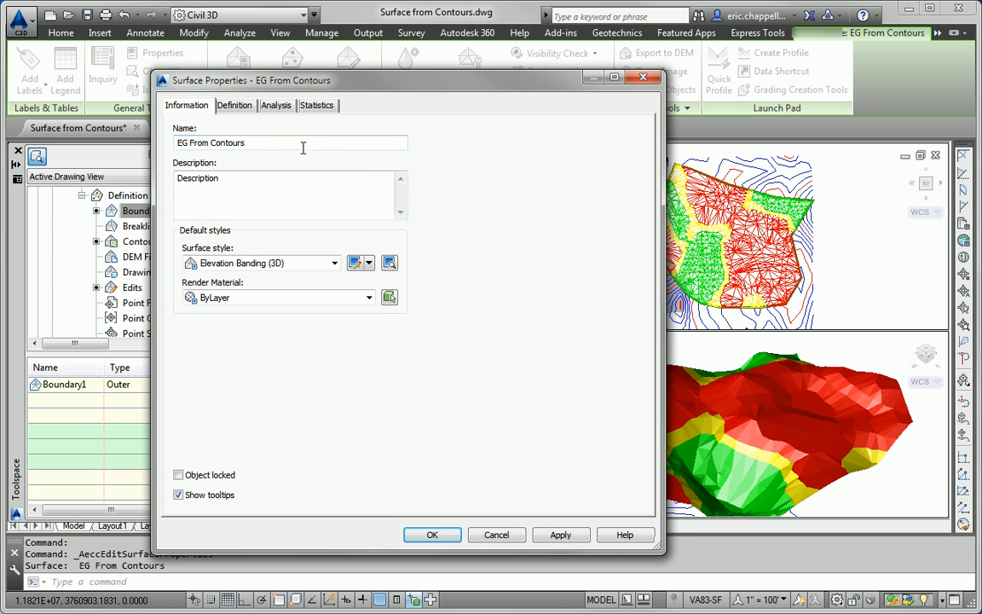
{"action": "left_click", "coordinate": [334, 262]}
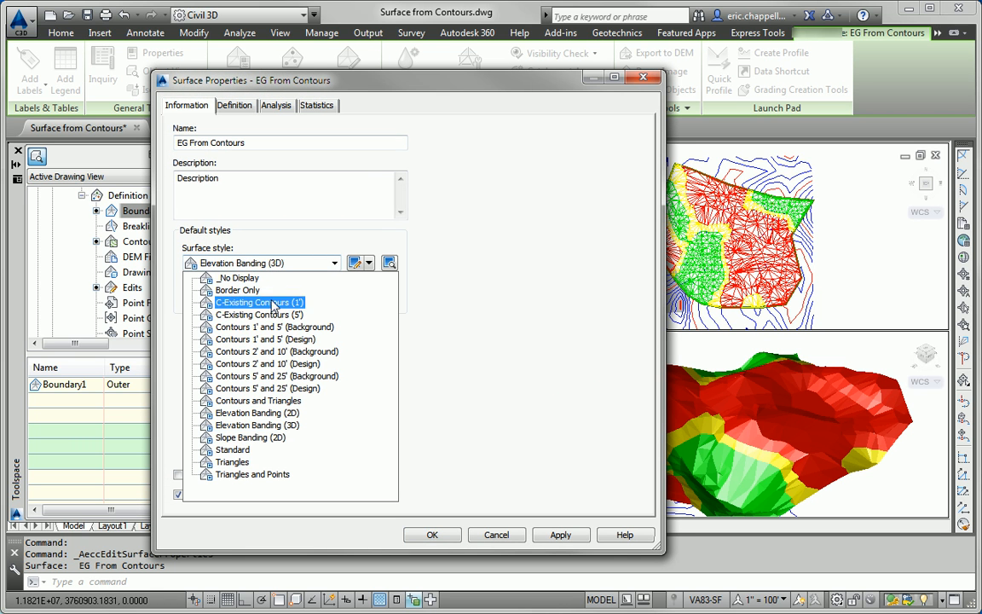
{"action": "left_click", "coordinate": [258, 314]}
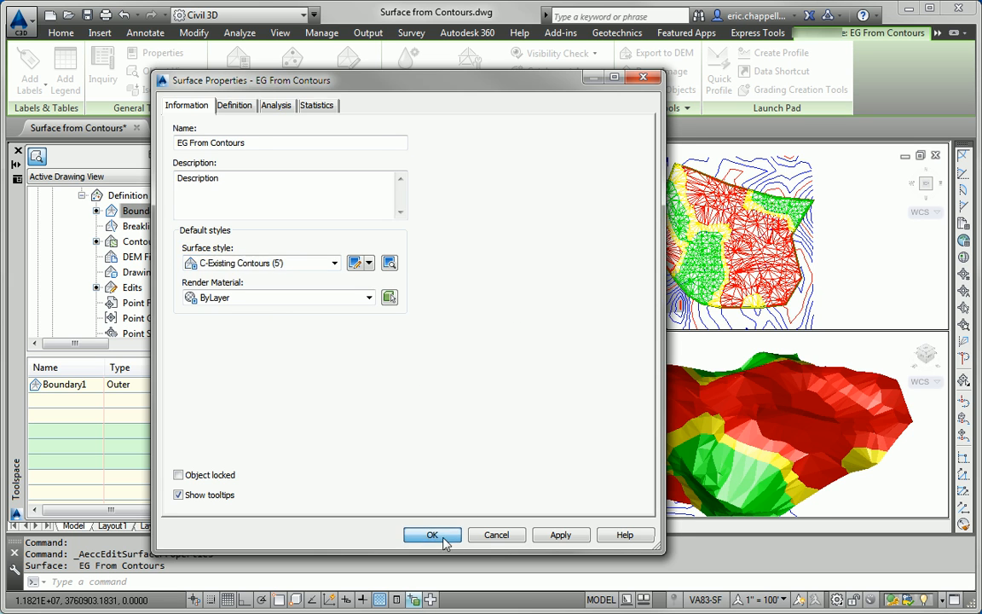
{"action": "left_click", "coordinate": [432, 534]}
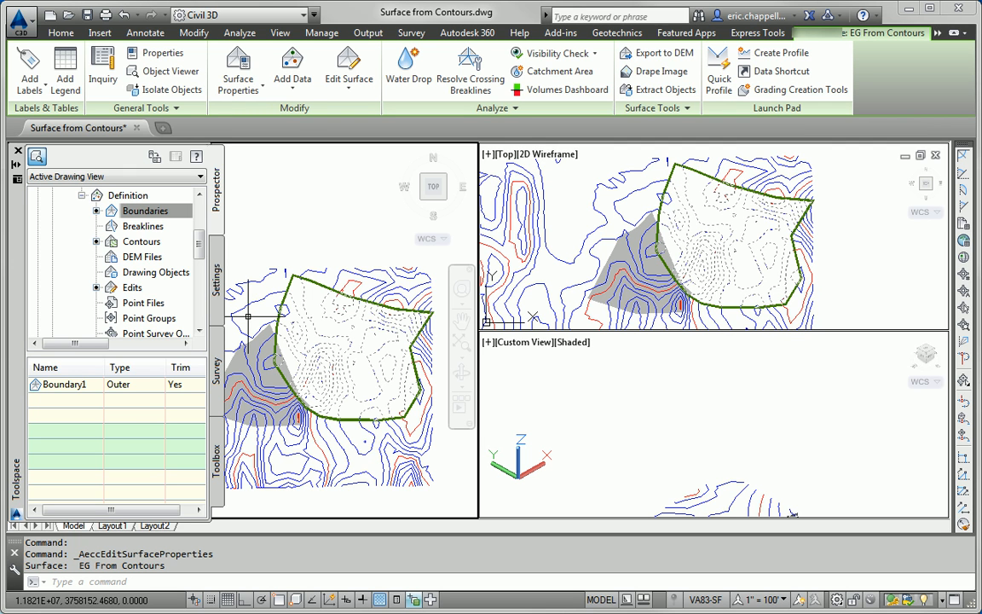
{"action": "mouse_move", "coordinate": [251, 317]}
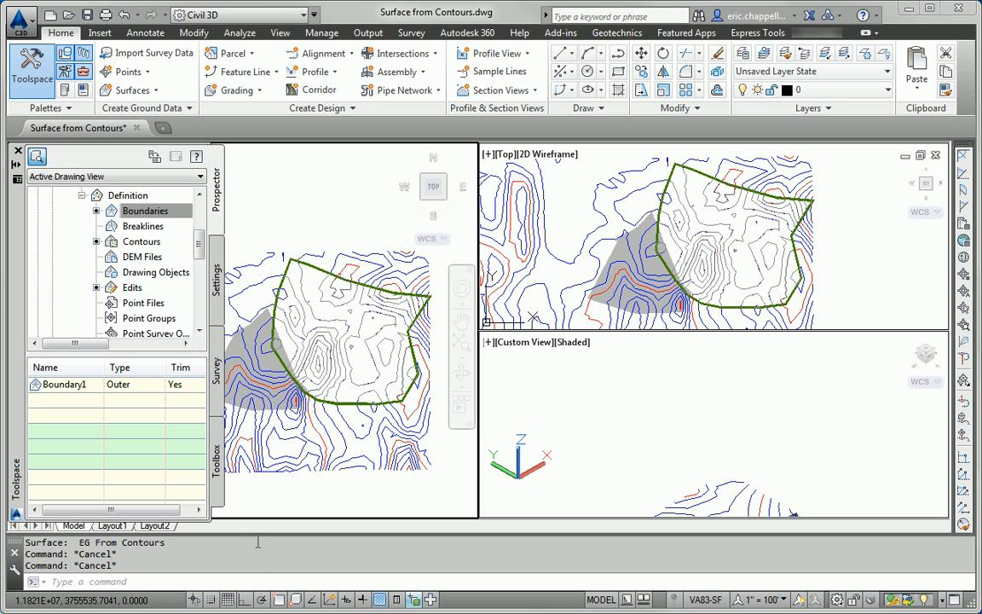
{"action": "mouse_move", "coordinate": [645, 198]}
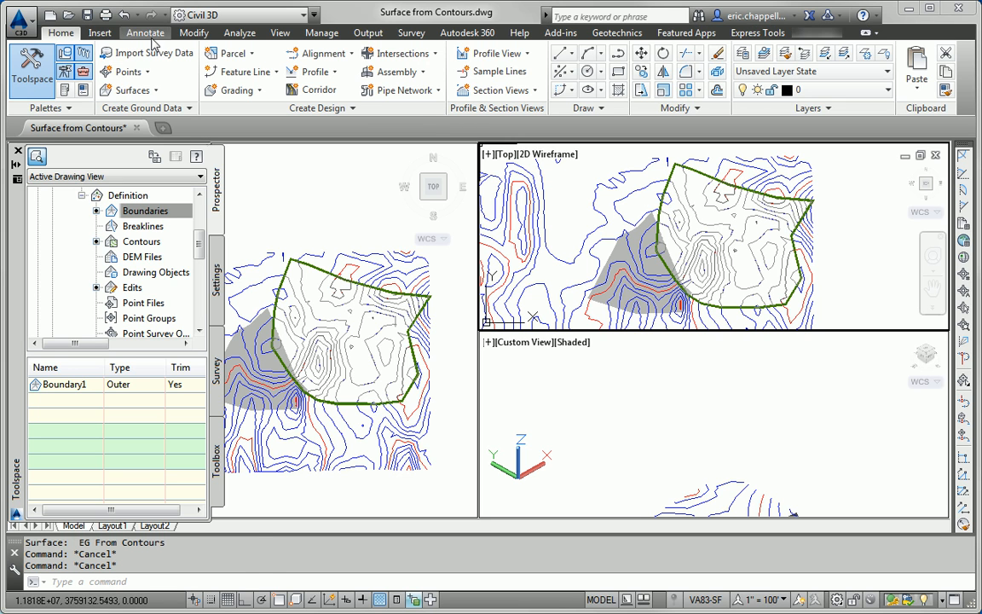
- Browse the surface Add Labels options, then return to the Annotate tab
{"action": "left_click", "coordinate": [145, 33]}
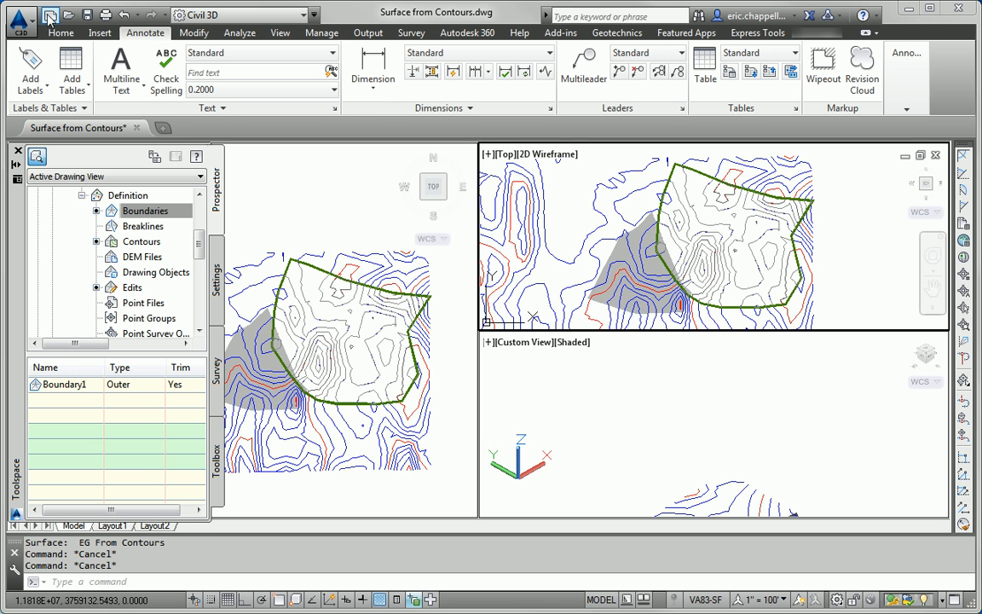
{"action": "mouse_move", "coordinate": [30, 64]}
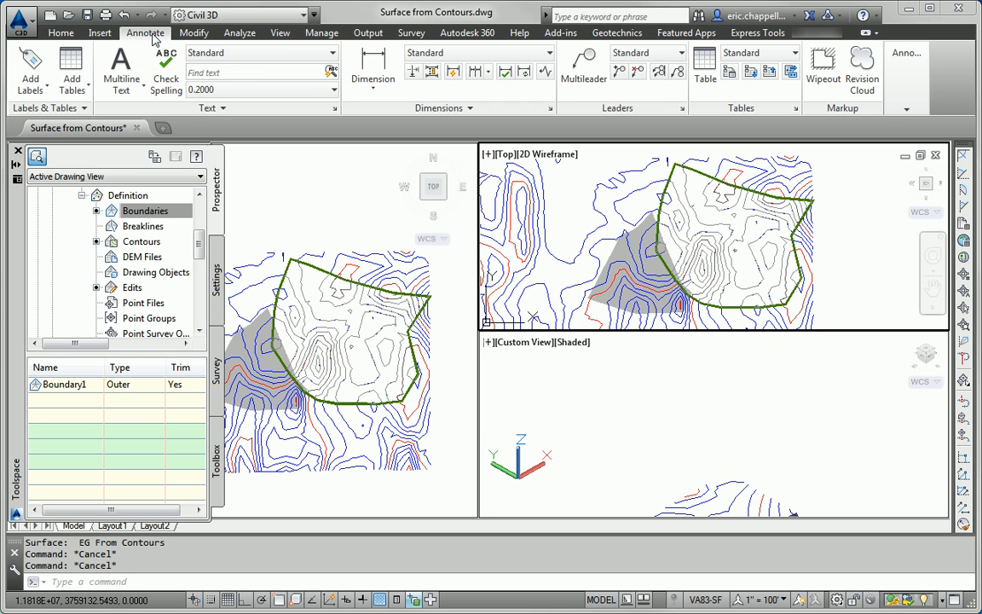
{"action": "mouse_move", "coordinate": [30, 68]}
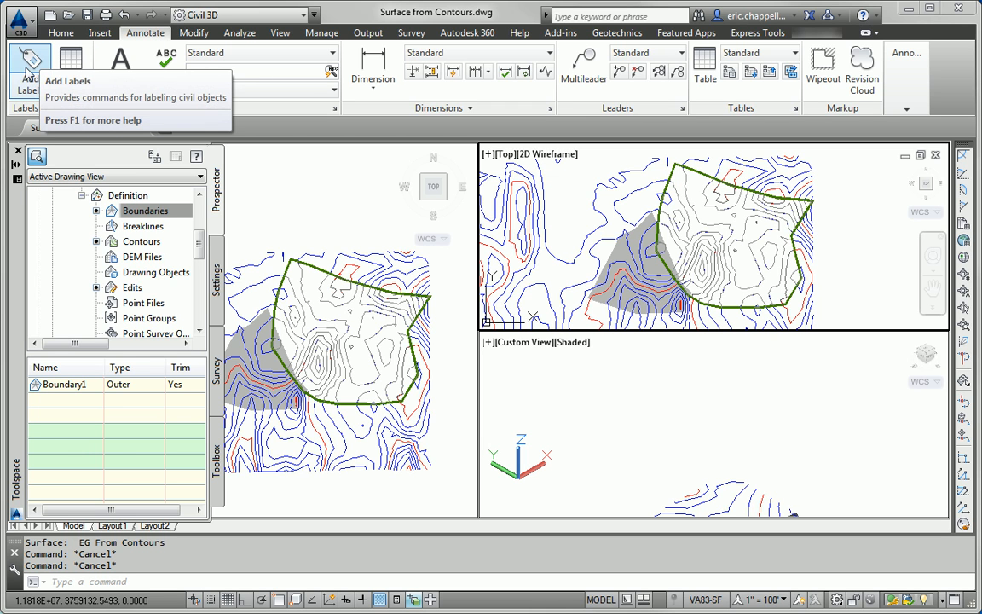
{"action": "left_click", "coordinate": [29, 66]}
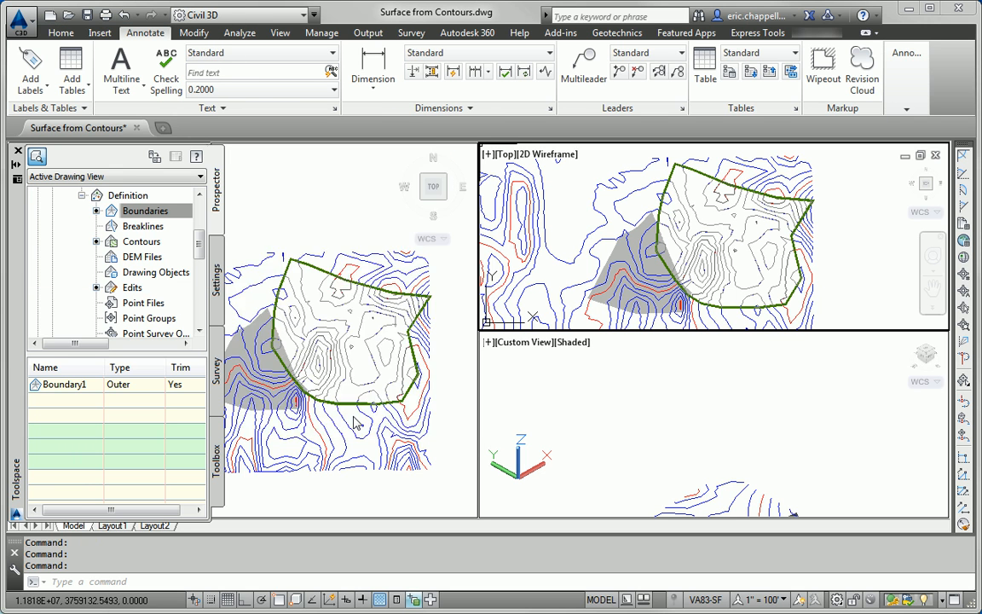
{"action": "mouse_move", "coordinate": [702, 222]}
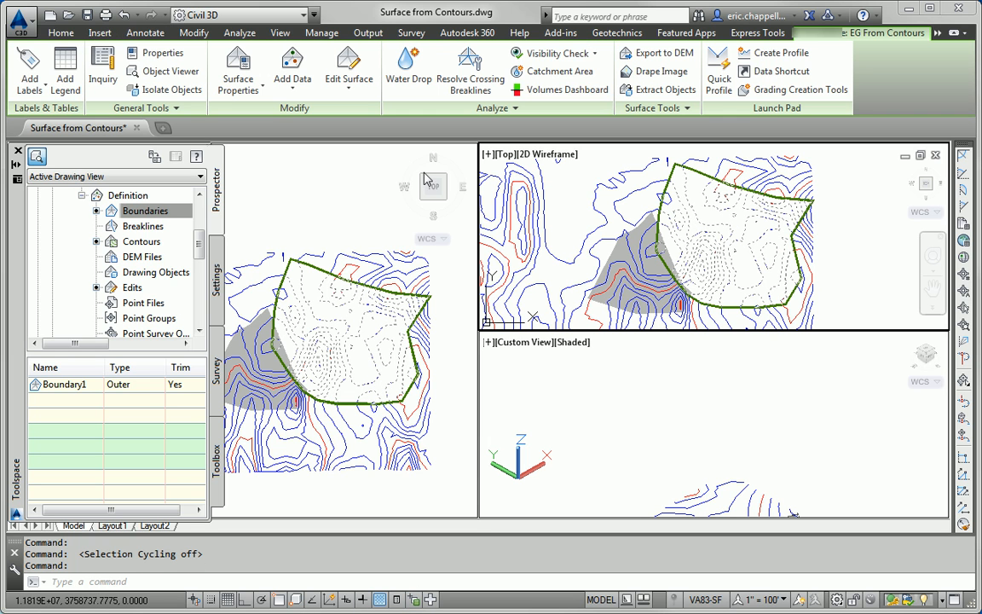
{"action": "left_click", "coordinate": [29, 71]}
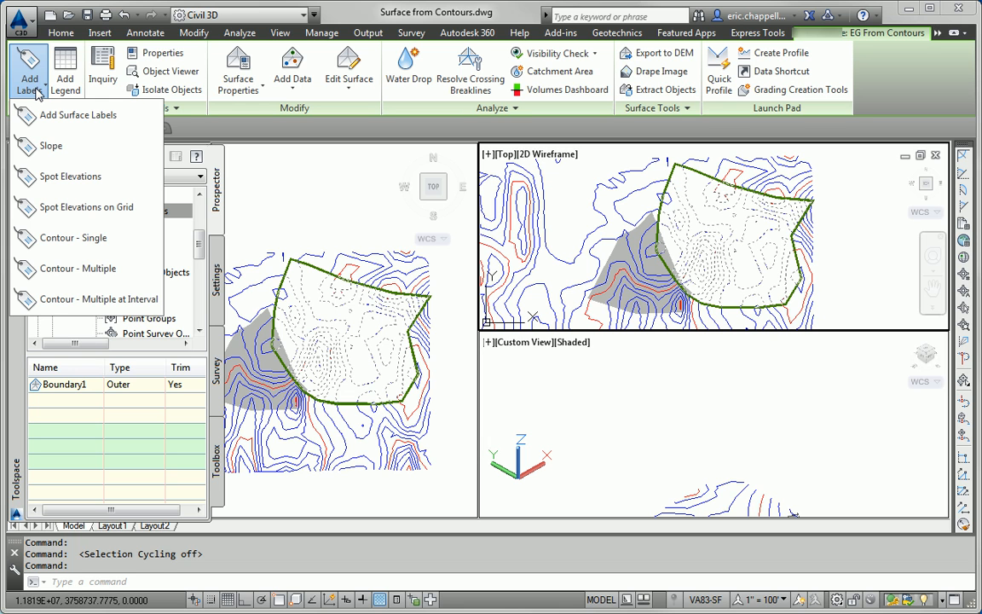
{"action": "mouse_move", "coordinate": [86, 268]}
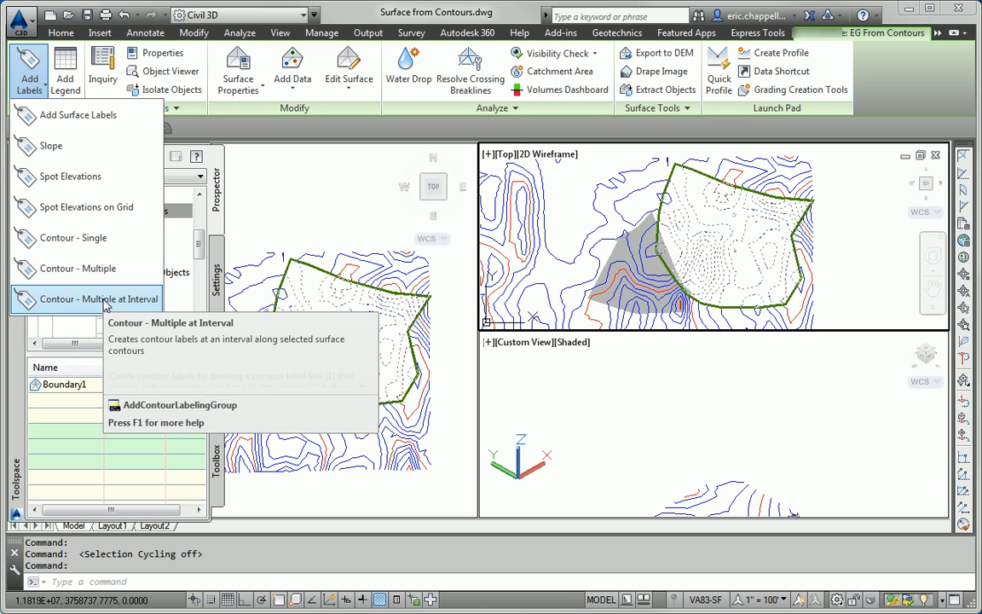
{"action": "mouse_move", "coordinate": [78, 268]}
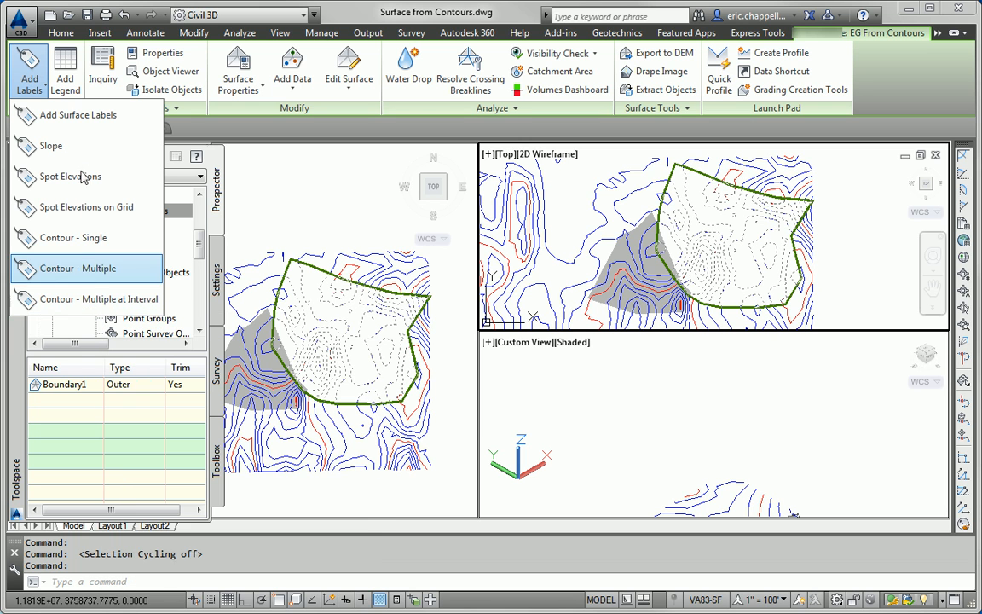
{"action": "mouse_move", "coordinate": [77, 114]}
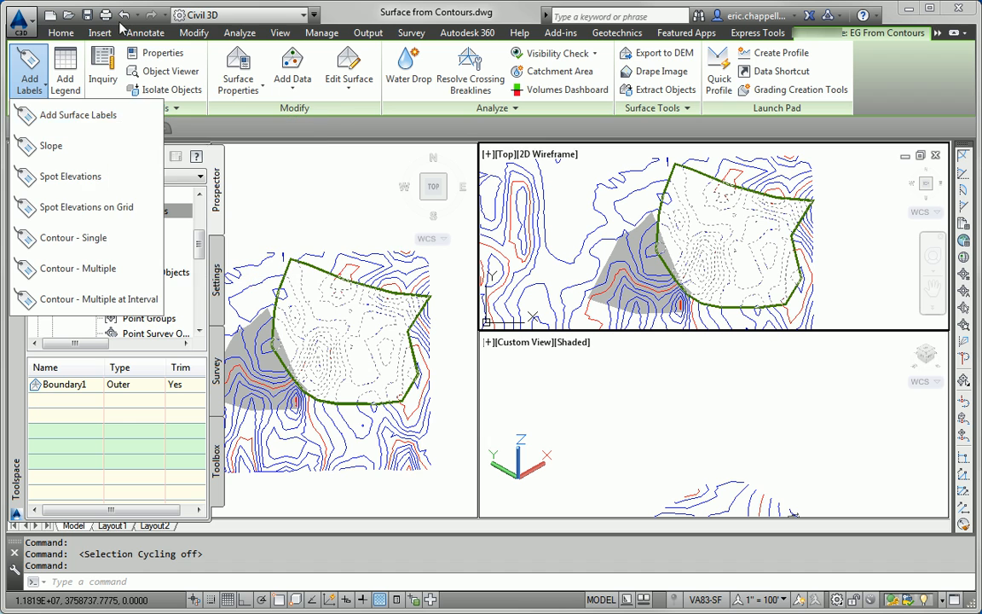
{"action": "left_click", "coordinate": [145, 32]}
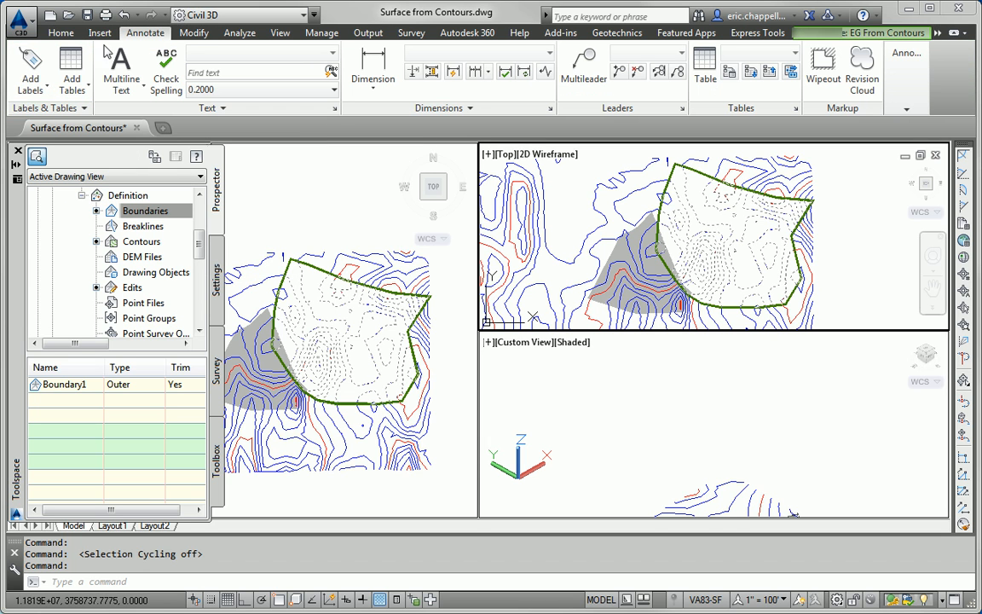
- Place Surface spot elevation labels, Elevation Only - Existing style, at points inside the boundary
{"action": "left_click", "coordinate": [30, 68]}
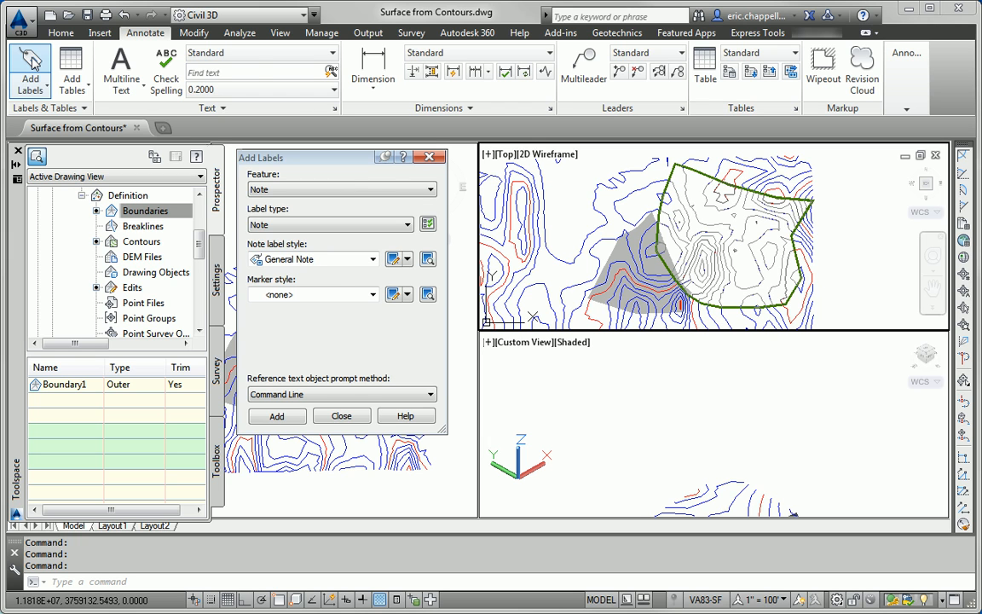
{"action": "left_click", "coordinate": [341, 188]}
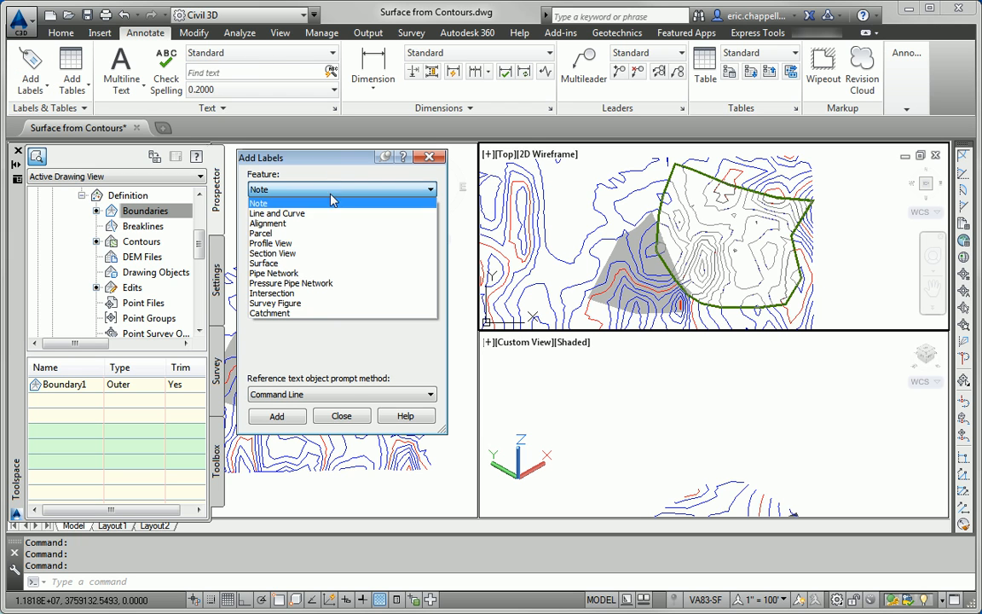
{"action": "left_click", "coordinate": [263, 262]}
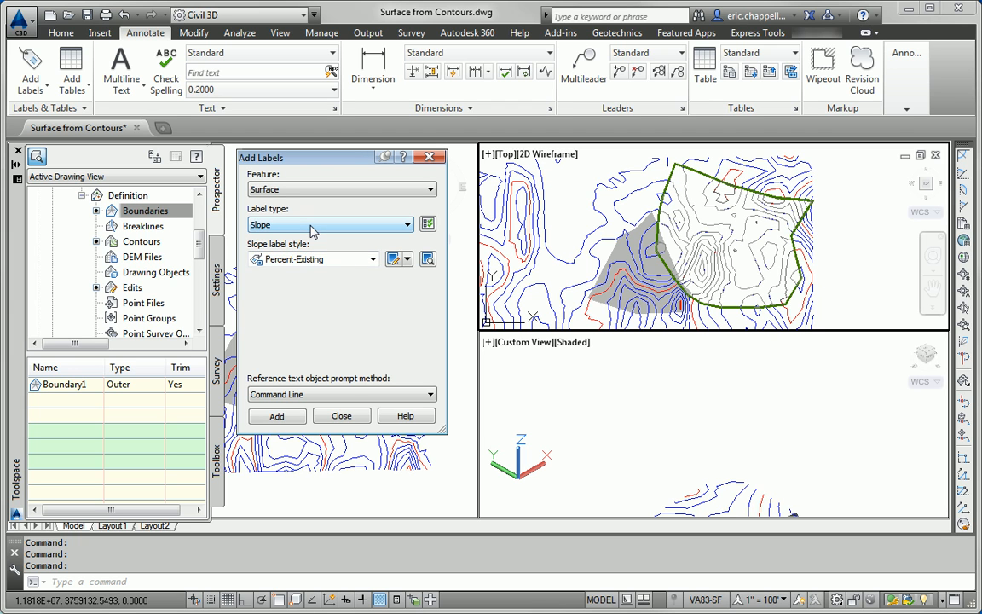
{"action": "left_click", "coordinate": [329, 224]}
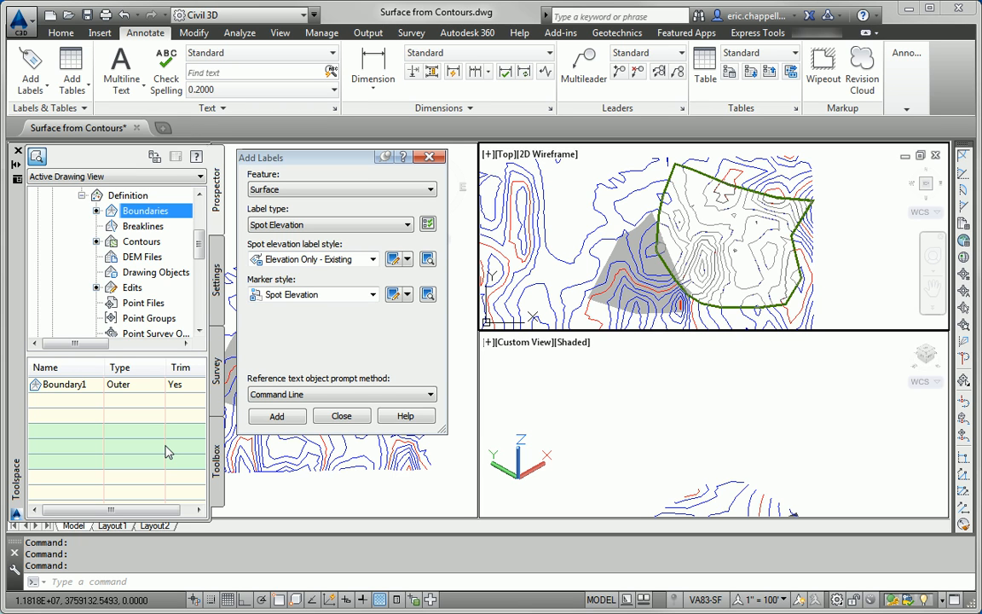
{"action": "mouse_move", "coordinate": [152, 433]}
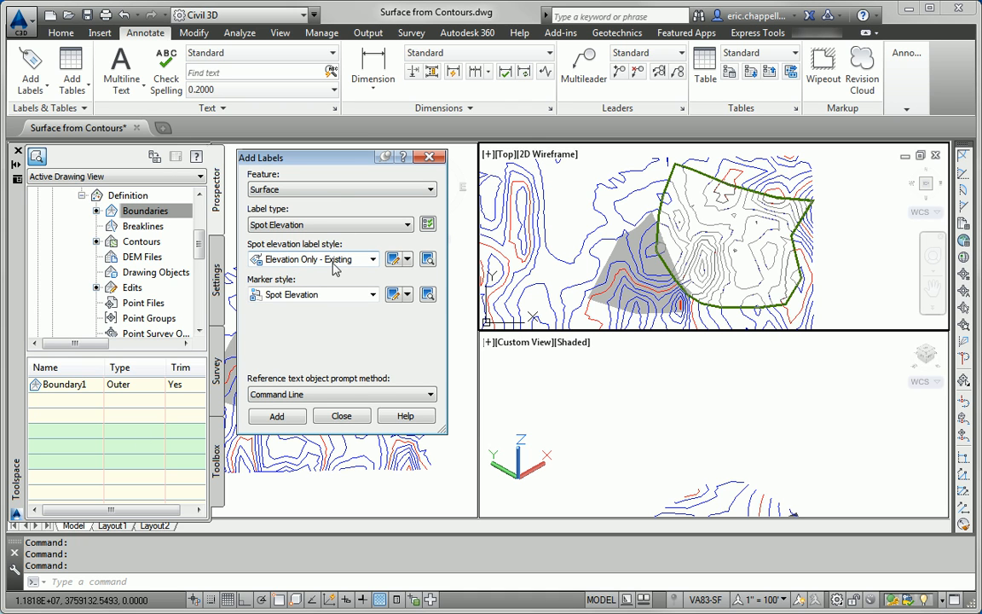
{"action": "mouse_move", "coordinate": [328, 264]}
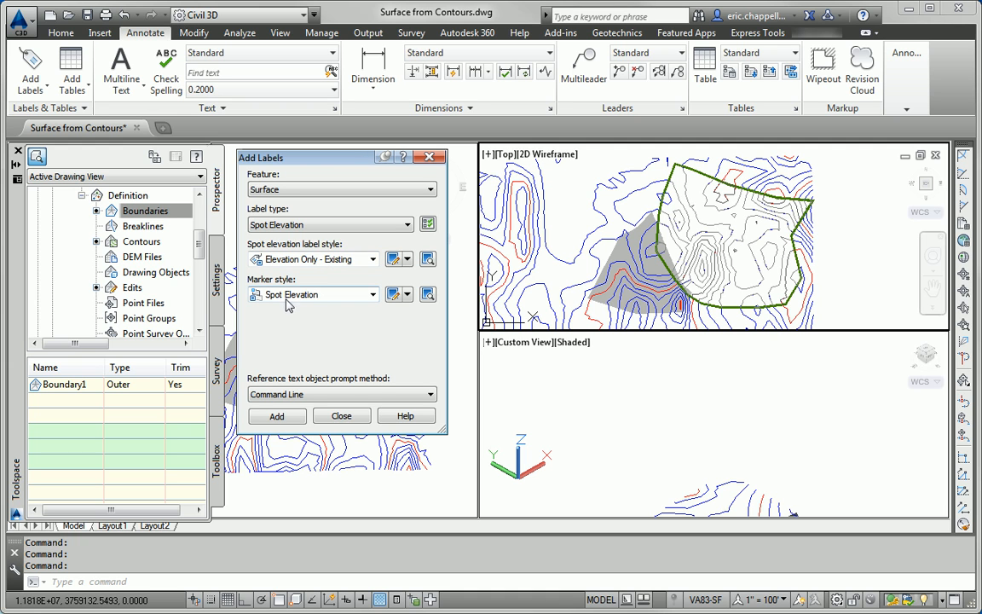
{"action": "left_click", "coordinate": [276, 416]}
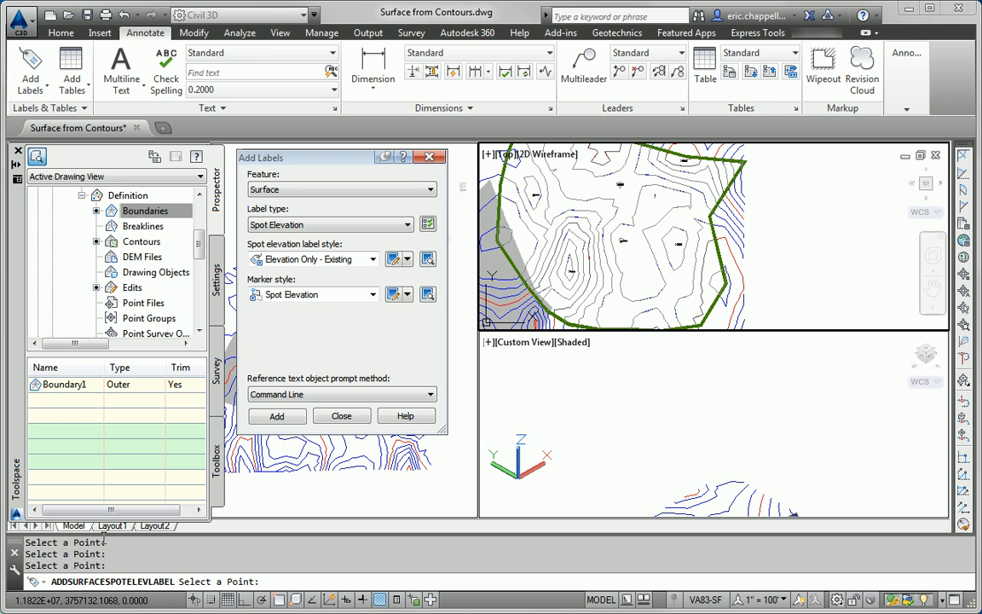
{"action": "mouse_move", "coordinate": [47, 478]}
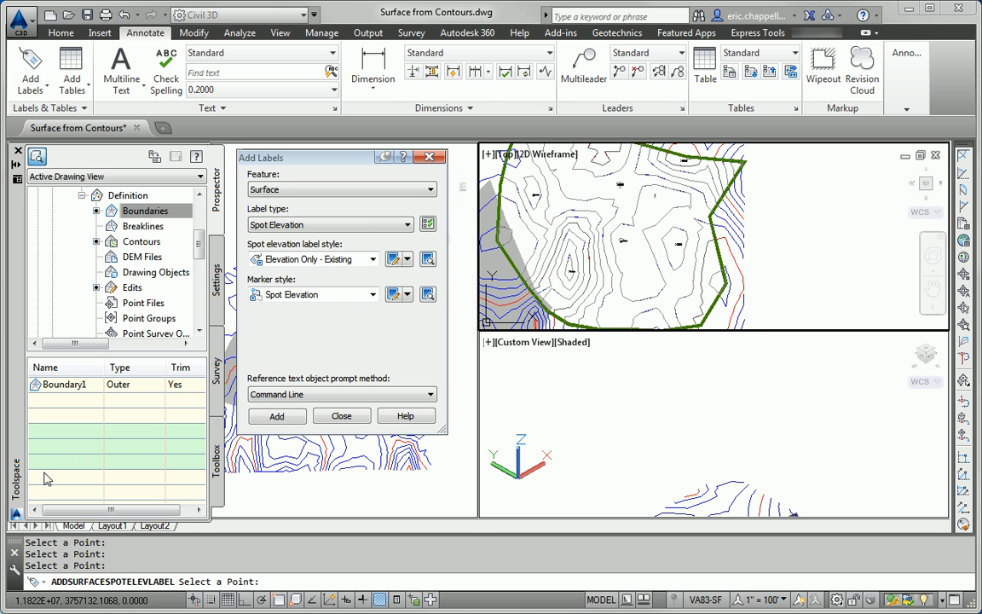
- Place Percent-Existing slope labels, including a two-point slope reading -7.8%
{"action": "left_click", "coordinate": [406, 224]}
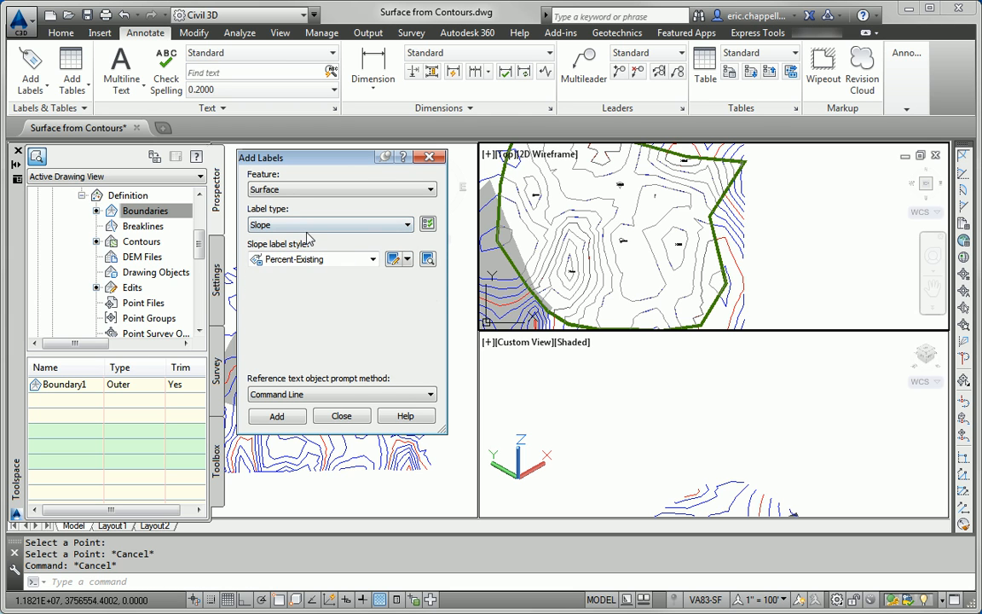
{"action": "left_click", "coordinate": [373, 258]}
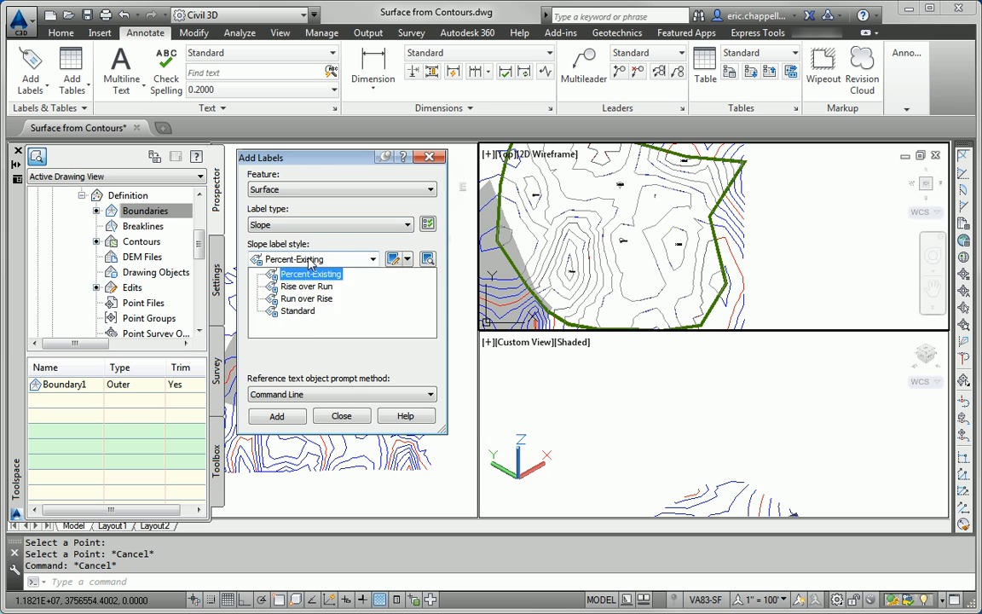
{"action": "left_click", "coordinate": [276, 415]}
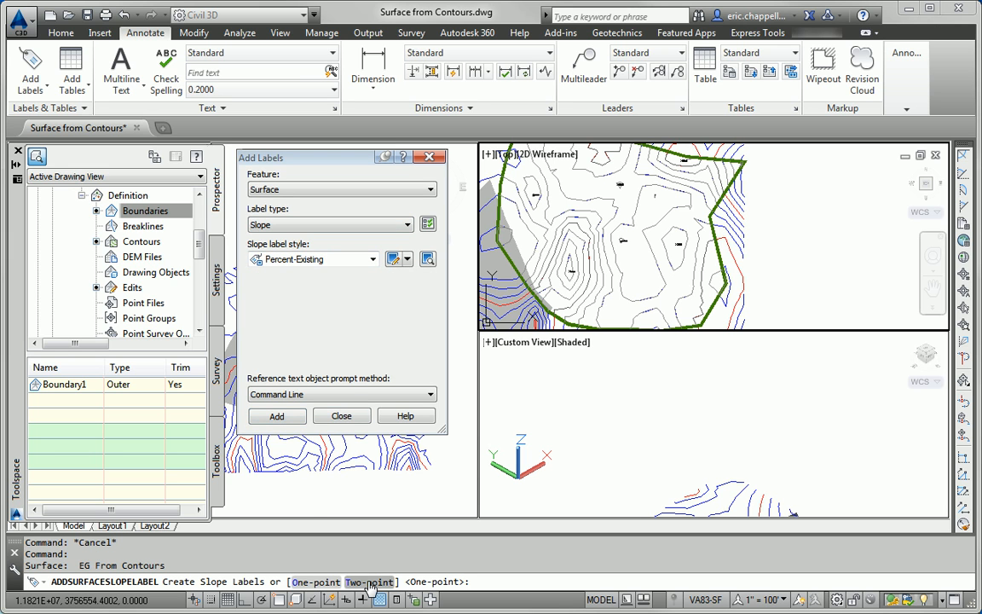
{"action": "mouse_move", "coordinate": [315, 581]}
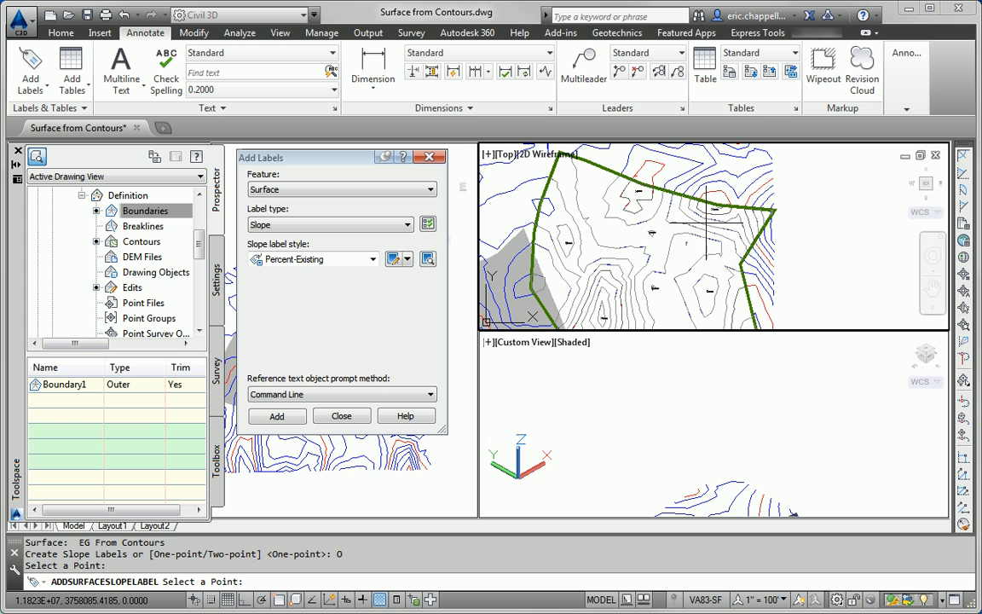
{"action": "left_click", "coordinate": [563, 271]}
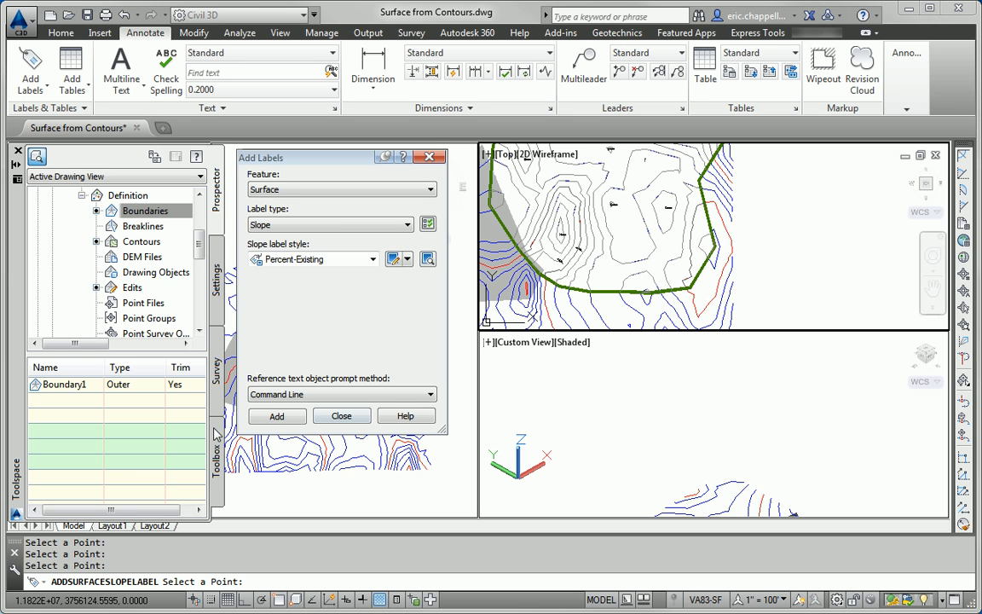
{"action": "left_click", "coordinate": [276, 416]}
{"action": "type", "text": "T"}
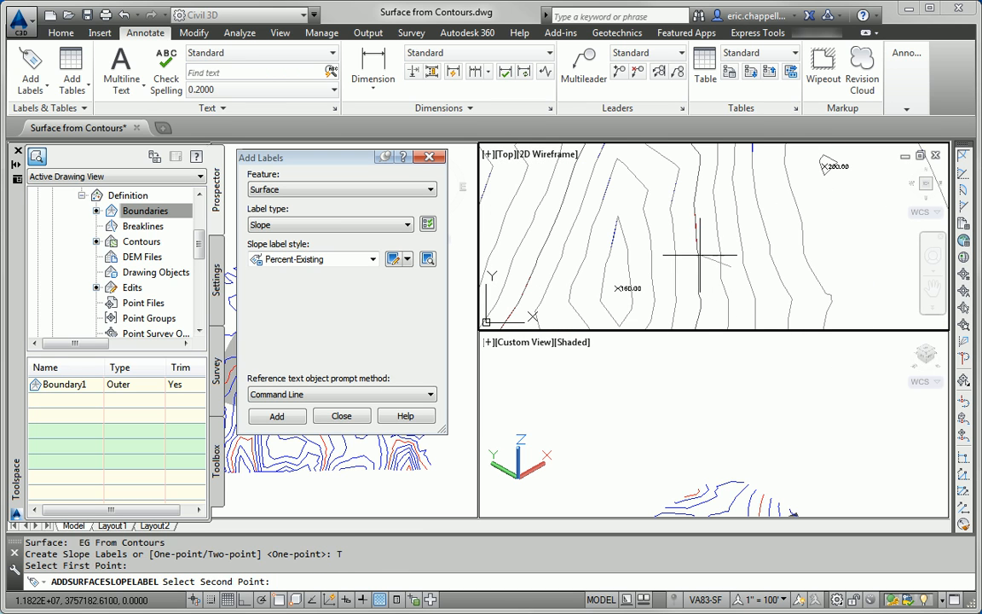
{"action": "left_click", "coordinate": [711, 271]}
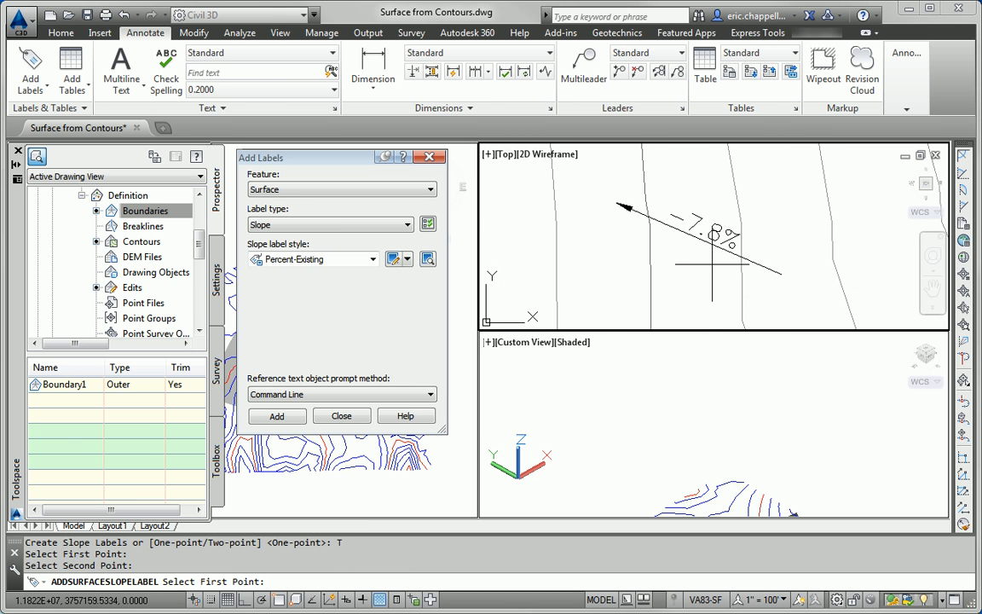
{"action": "mouse_move", "coordinate": [713, 281]}
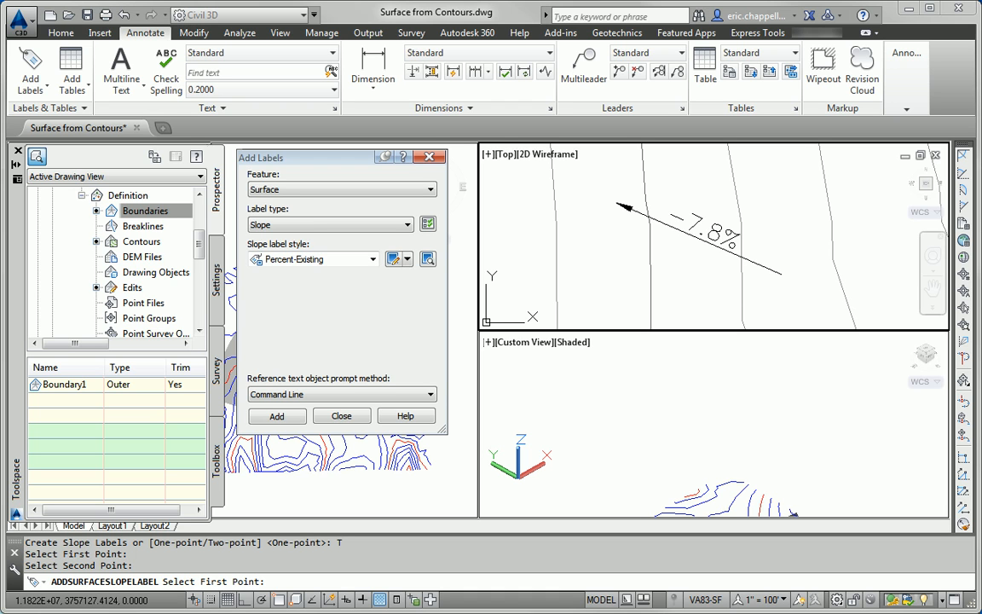
{"action": "mouse_move", "coordinate": [658, 262]}
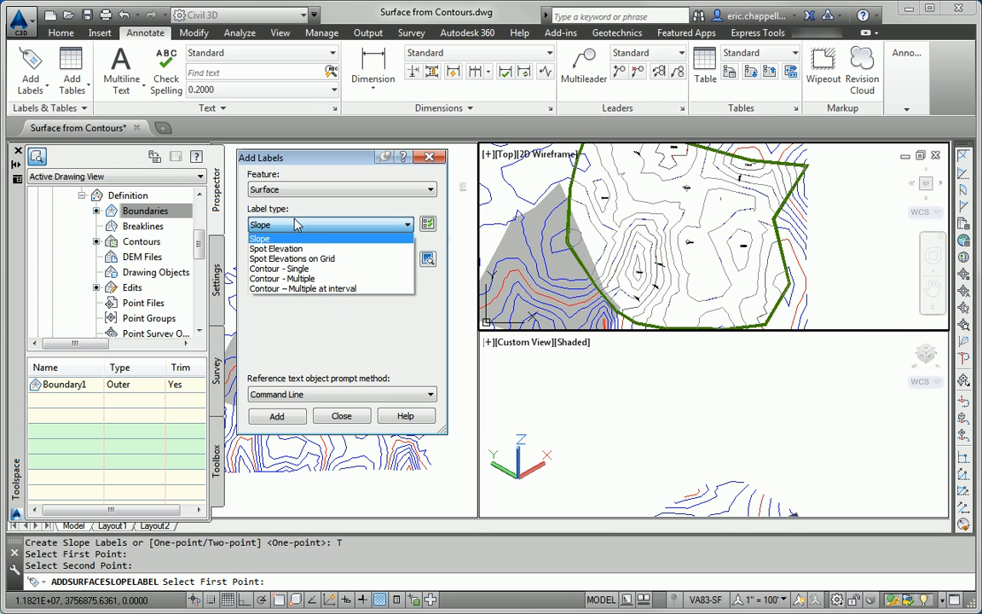
{"action": "mouse_move", "coordinate": [283, 278]}
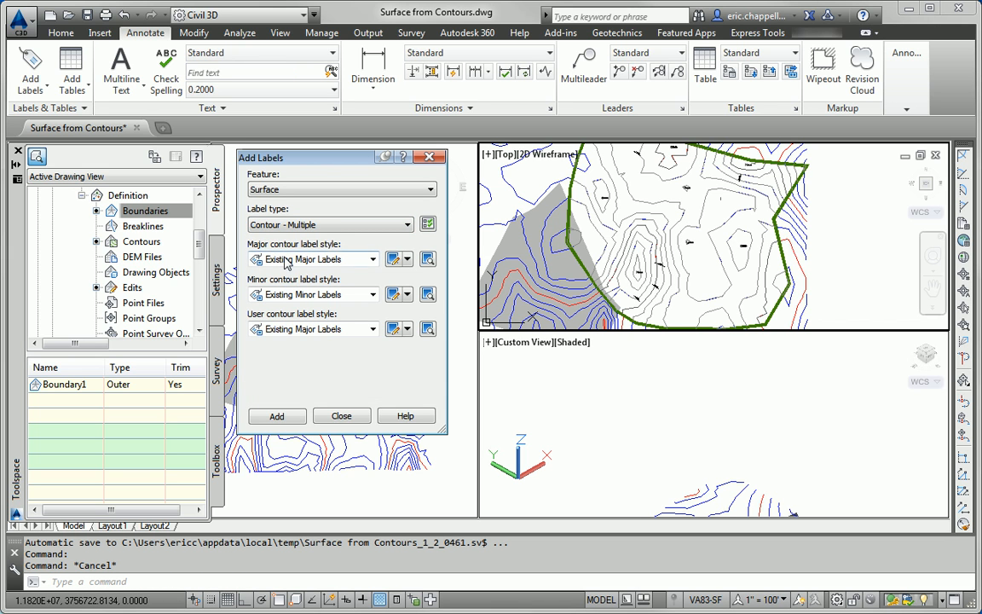
{"action": "mouse_move", "coordinate": [299, 328]}
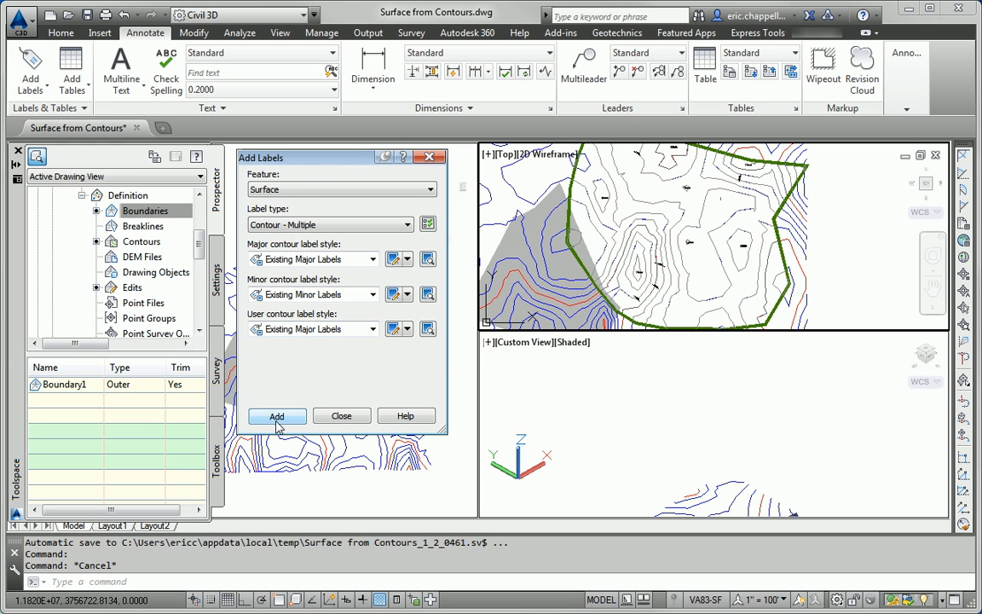
- Place Contour - Multiple labels with Existing Major/Minor Labels styles along a line across the contours
{"action": "left_click", "coordinate": [276, 415]}
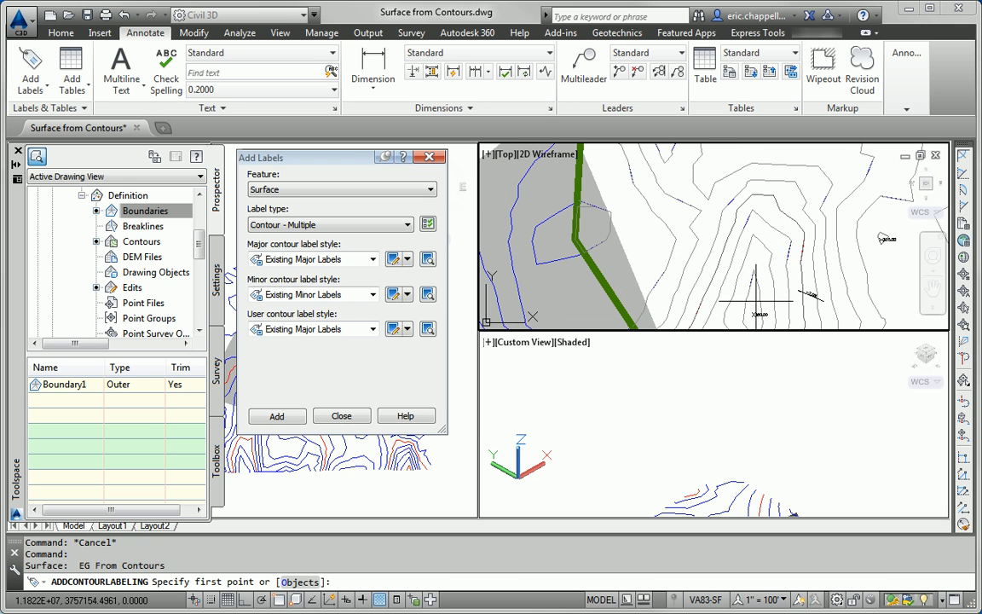
{"action": "left_click", "coordinate": [678, 273]}
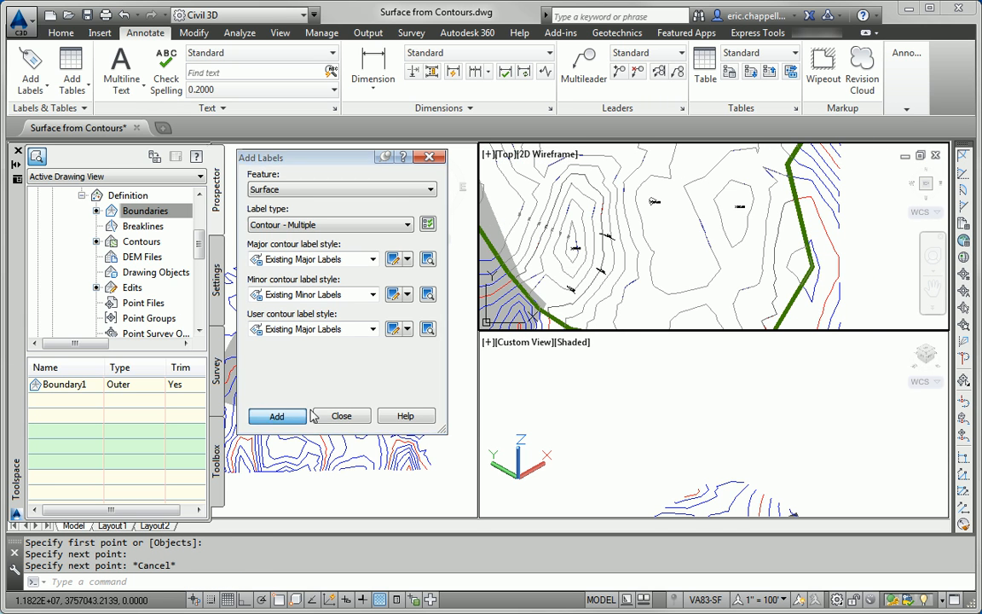
{"action": "left_click", "coordinate": [276, 416]}
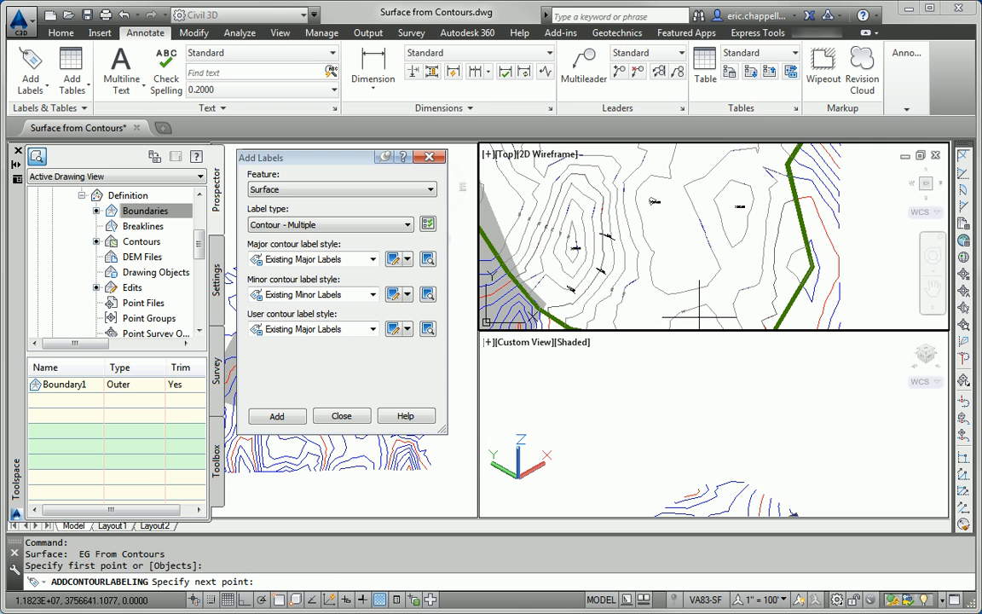